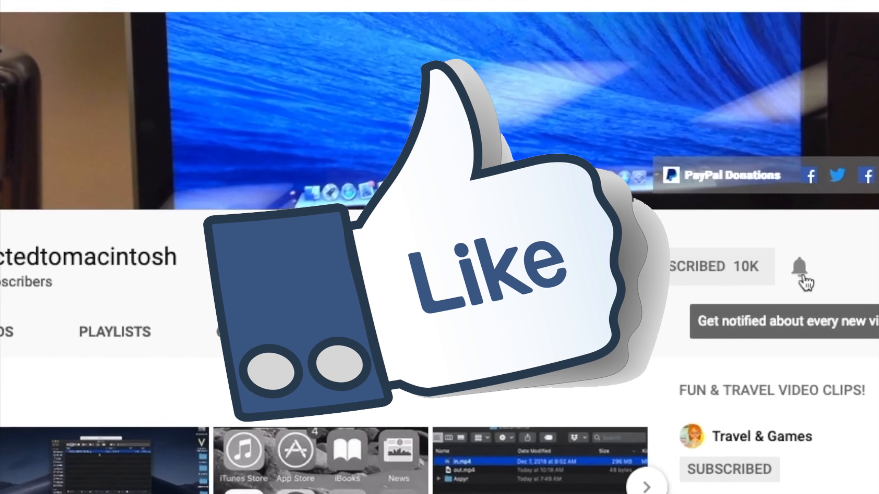
Step: Select the three girl pictures and delete them, confirming the deletion
scroll(down, 3)
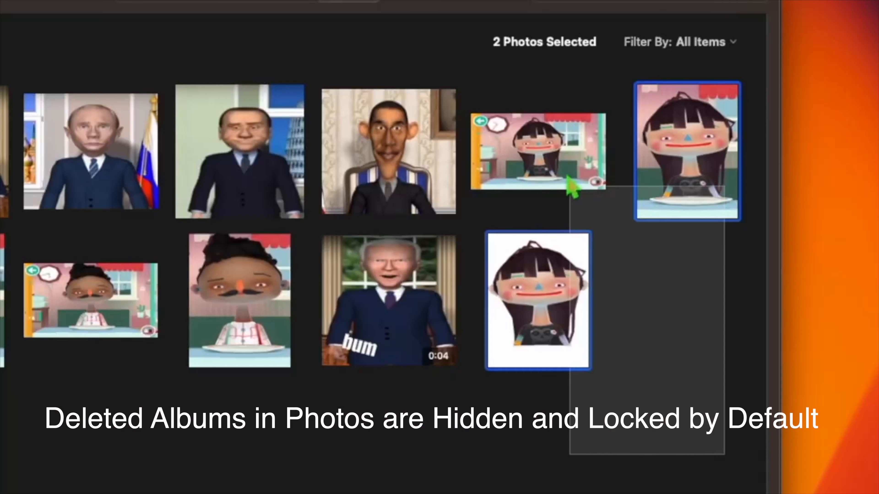
click(539, 152)
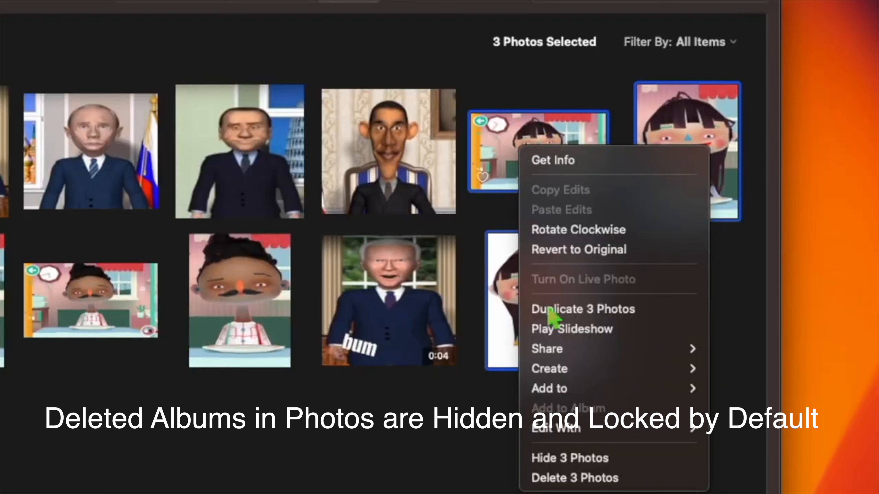
mouse_move(571, 478)
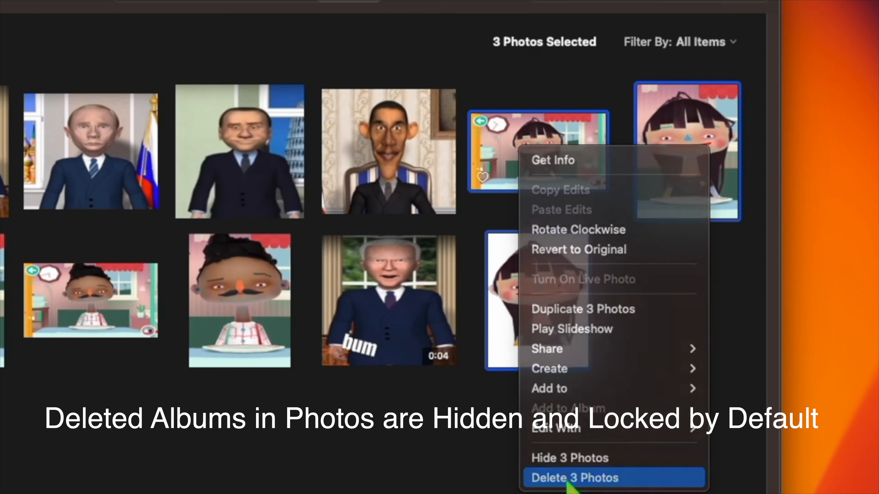
click(573, 477)
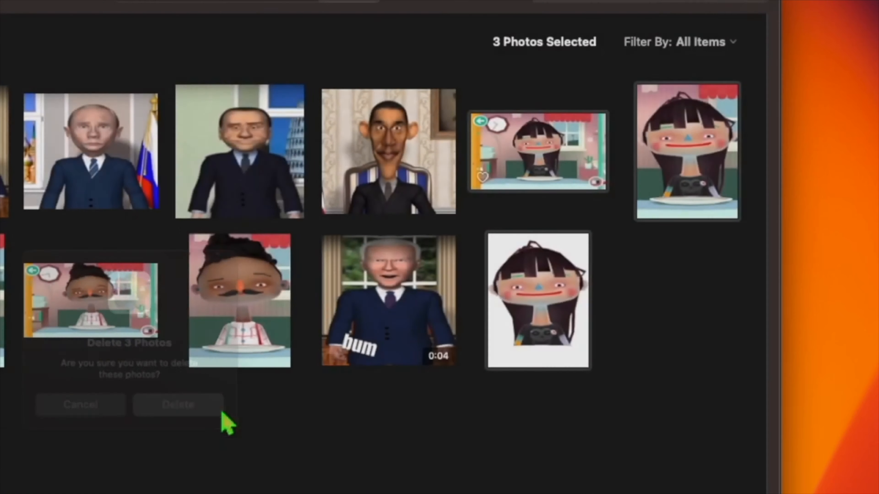
click(178, 404)
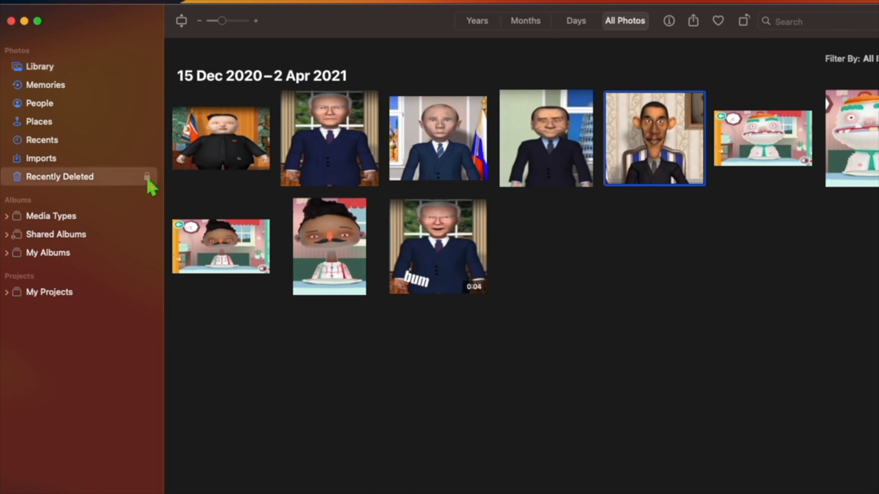
click(60, 176)
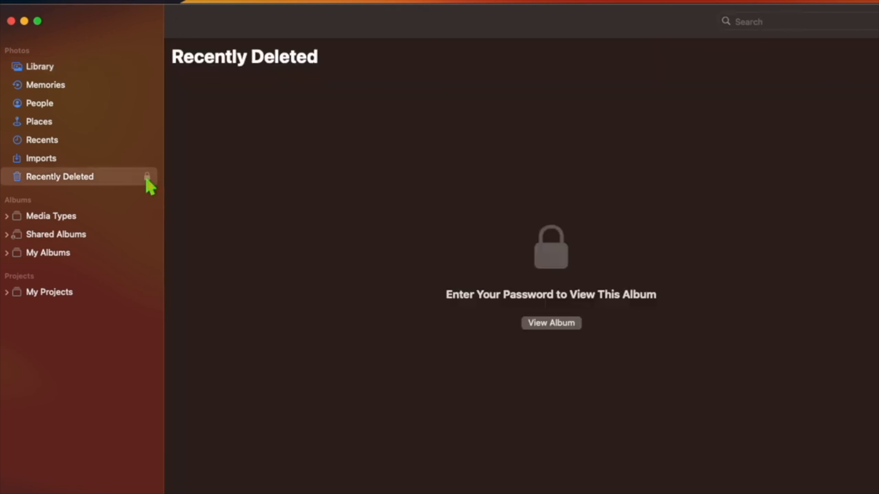
mouse_move(619, 325)
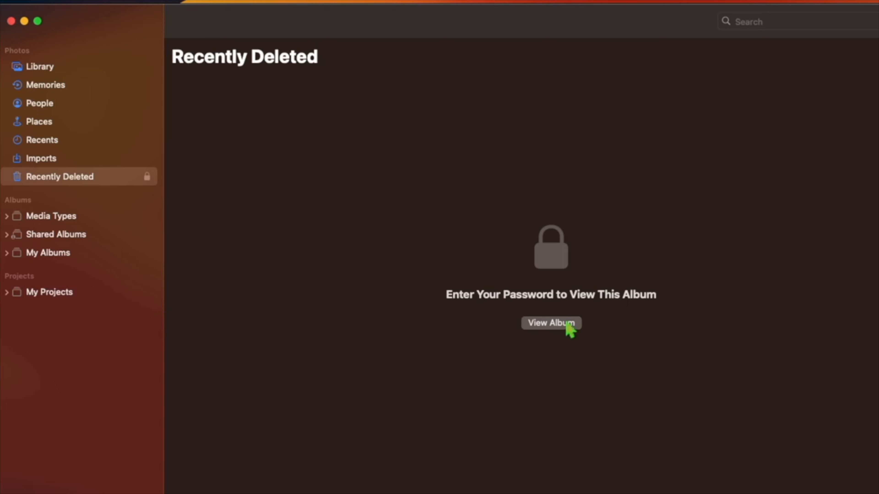
click(550, 323)
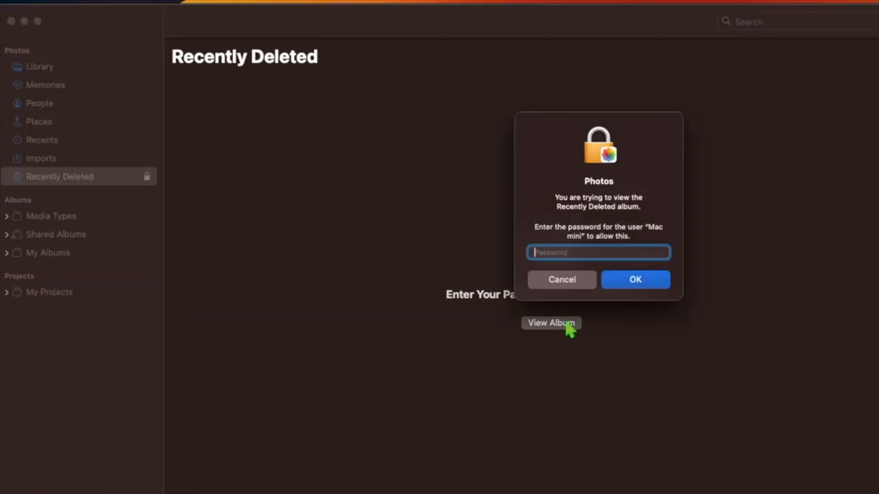
text(•)
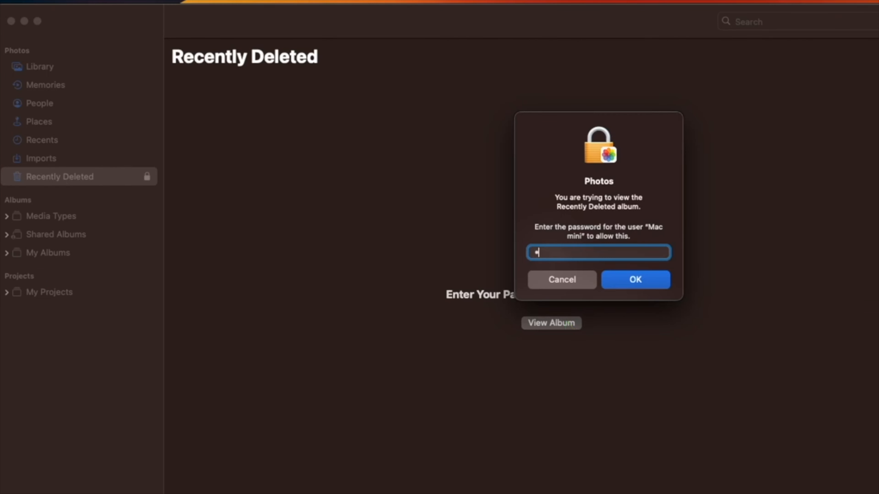
text(password)
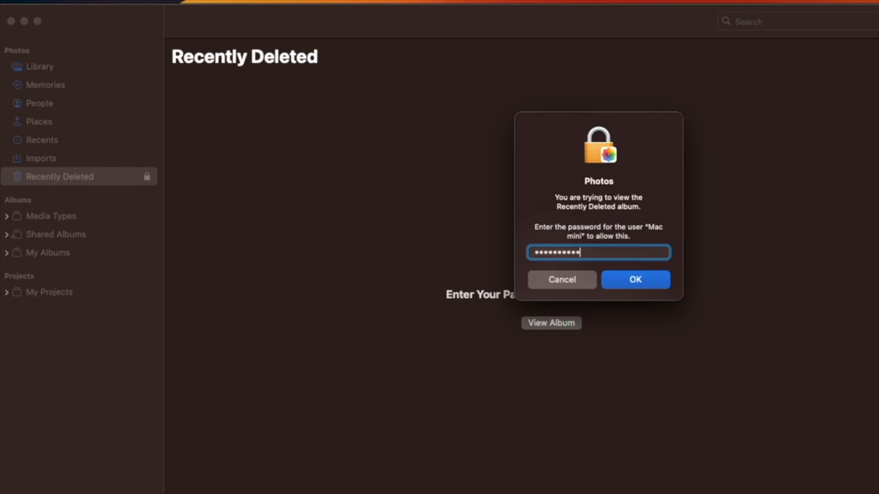
click(635, 279)
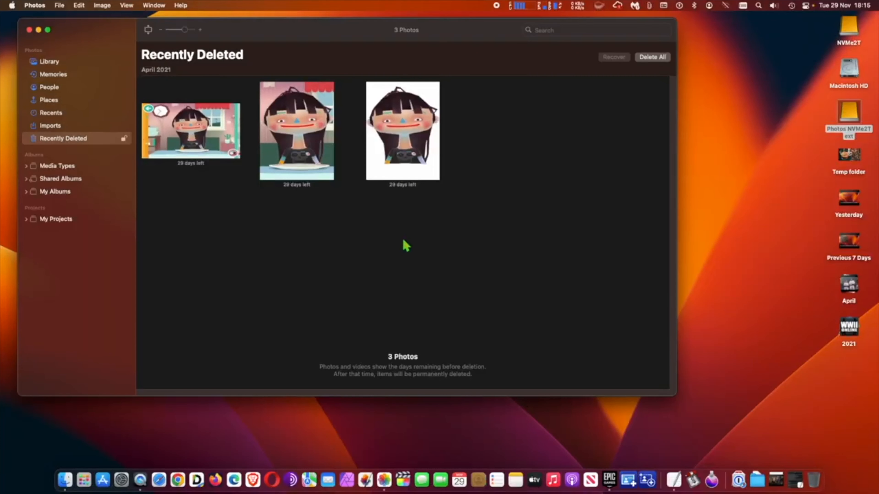
click(124, 138)
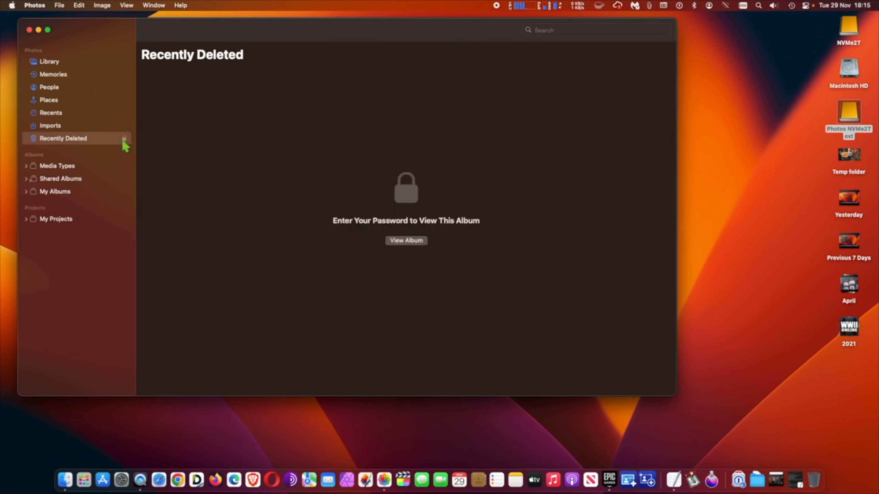
click(49, 62)
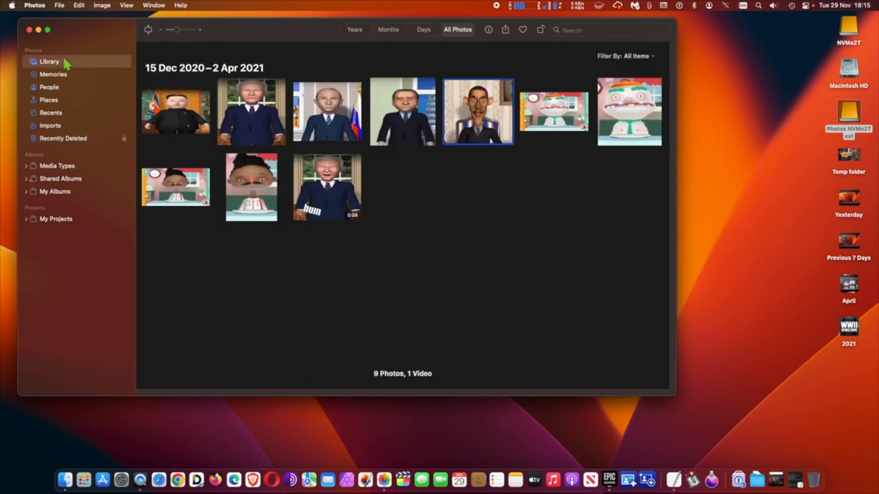
mouse_move(498, 10)
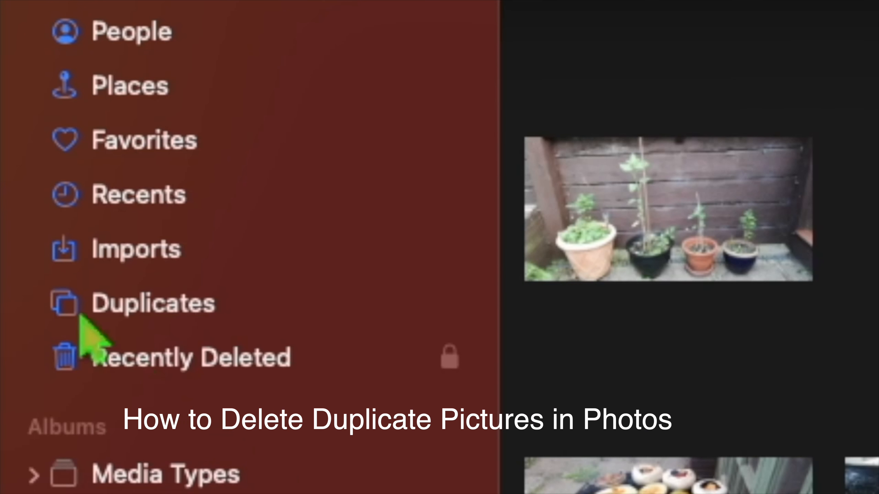
Step: In the Duplicates album, merge the building, orange-wall and street-scene duplicate groups into single copies
click(154, 303)
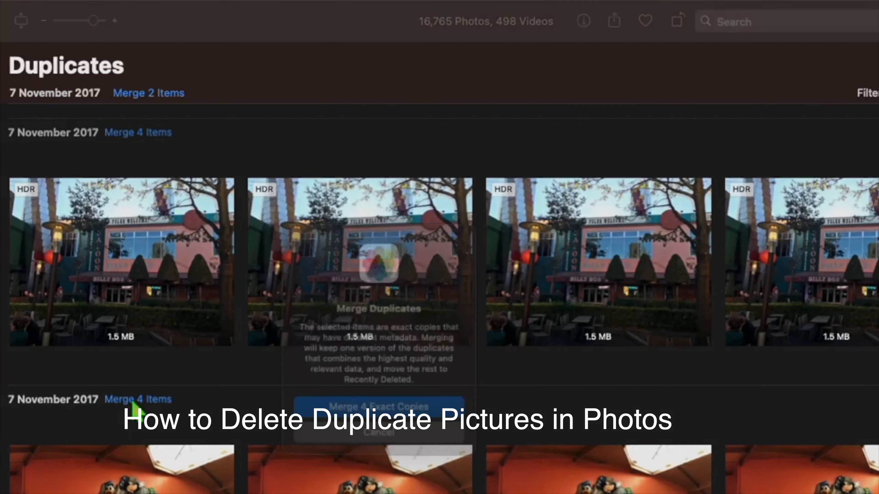
click(377, 432)
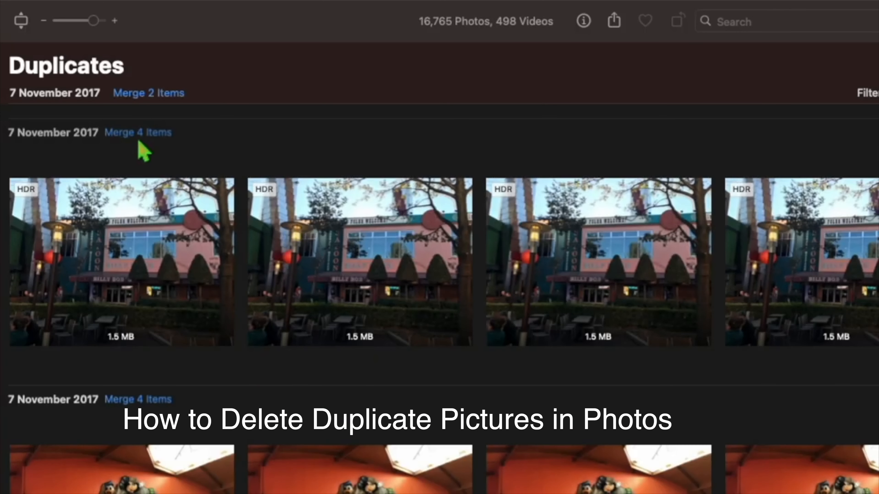
click(138, 132)
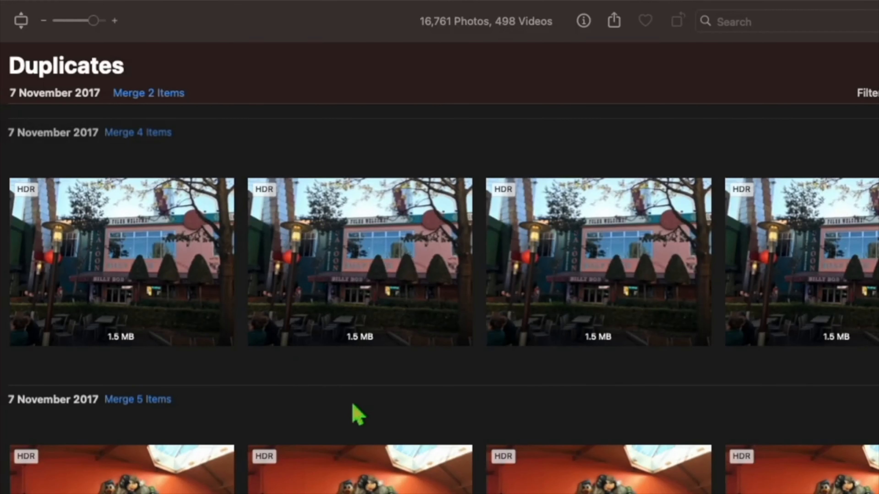
click(137, 132)
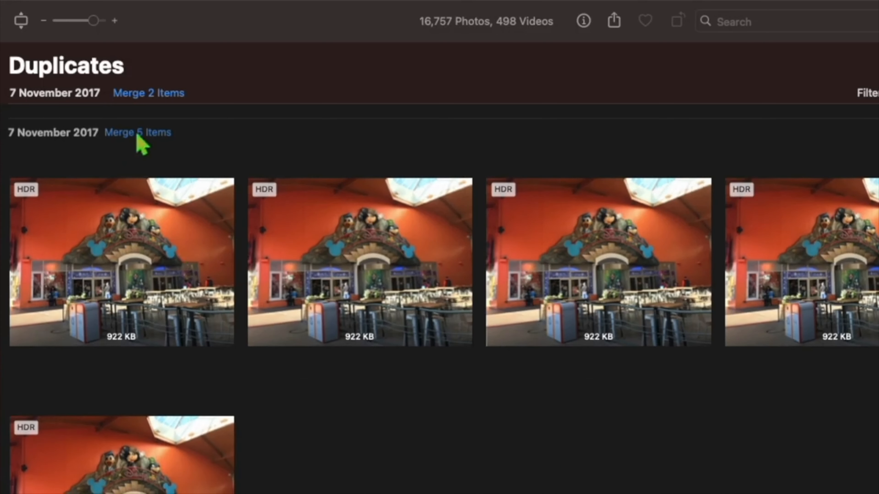
click(138, 132)
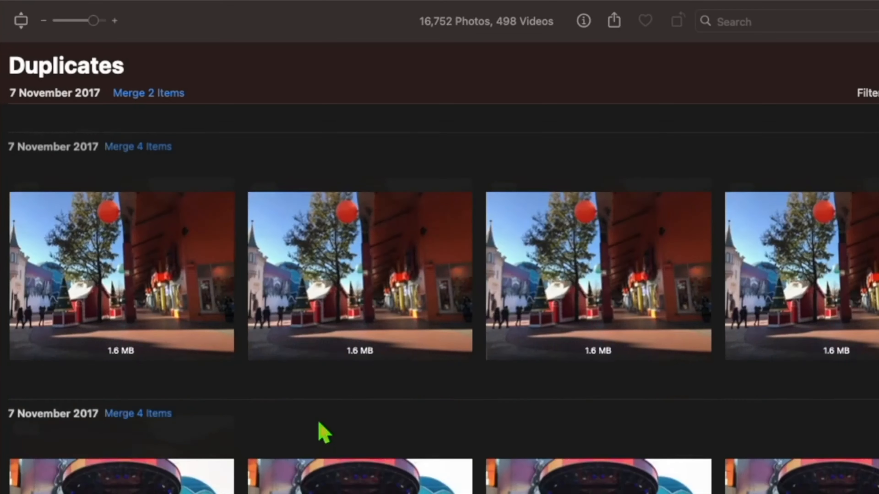
click(137, 147)
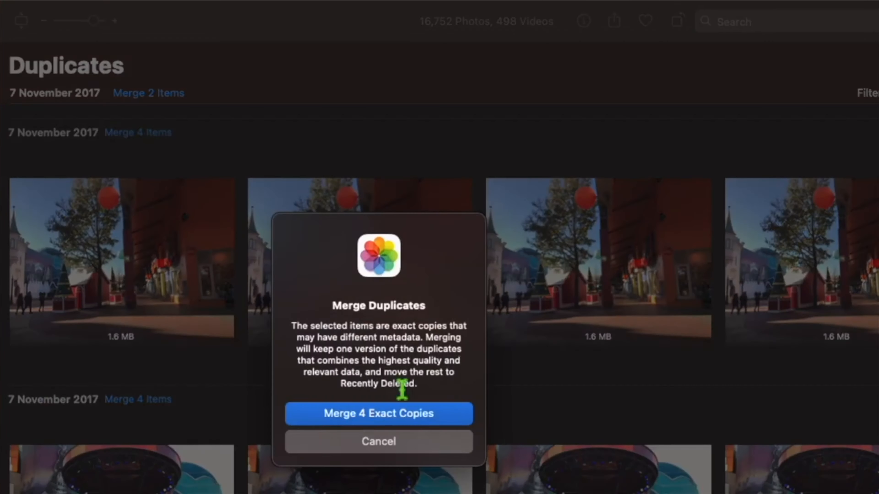
click(378, 414)
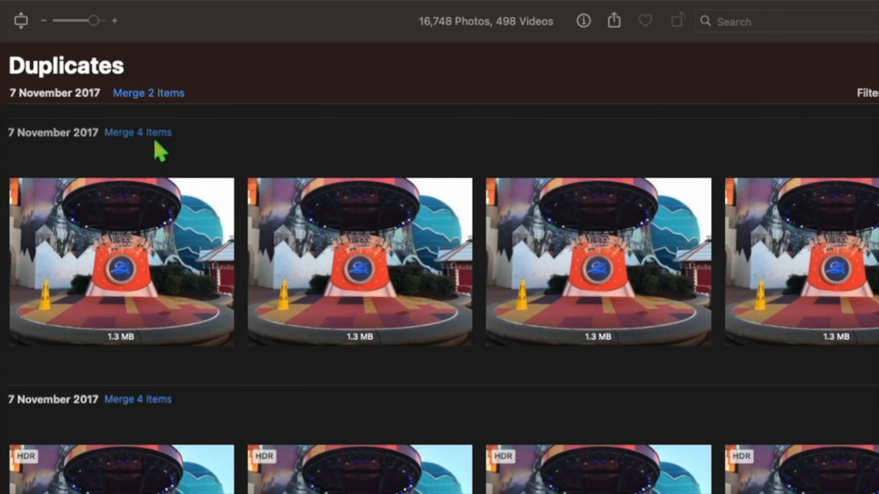
mouse_move(201, 434)
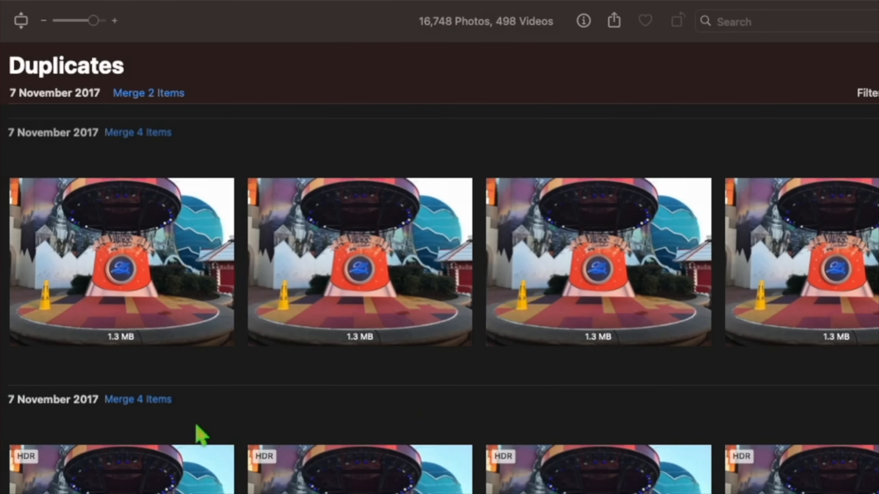
Step: Merge the carousel duplicates and remaining groups, then return to the whole library
click(138, 132)
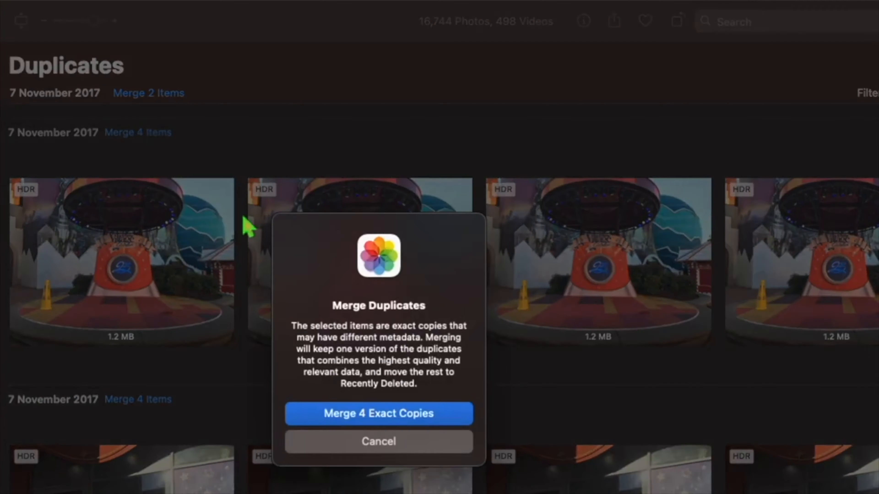
click(377, 412)
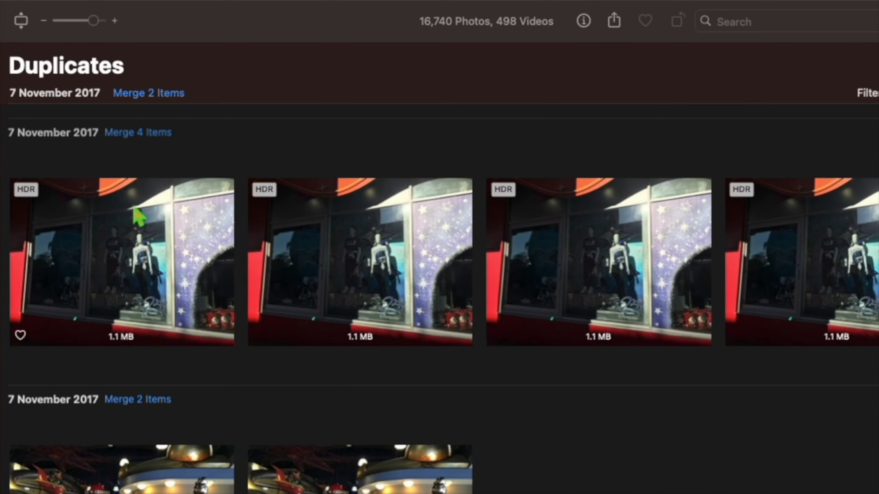
click(137, 132)
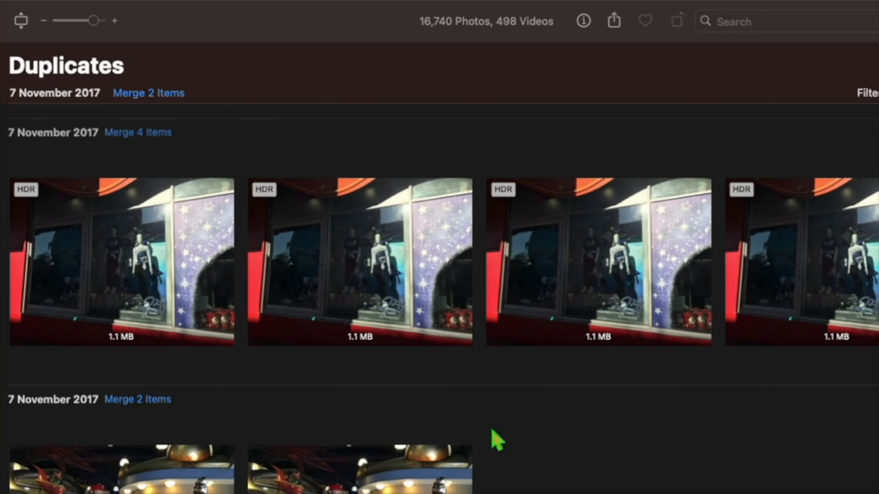
click(138, 132)
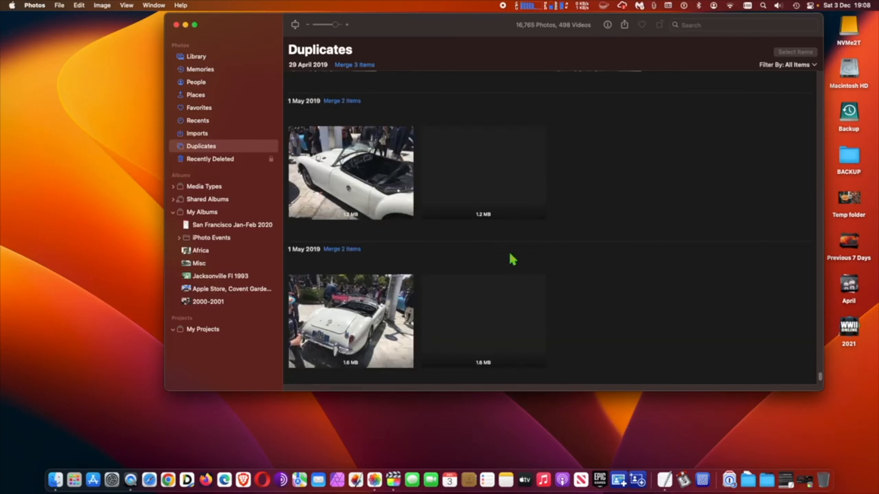
mouse_move(208, 63)
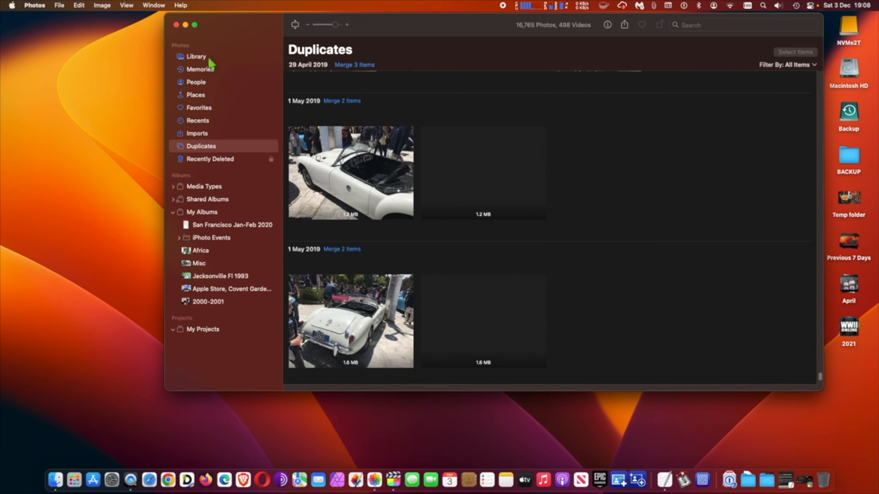
click(34, 6)
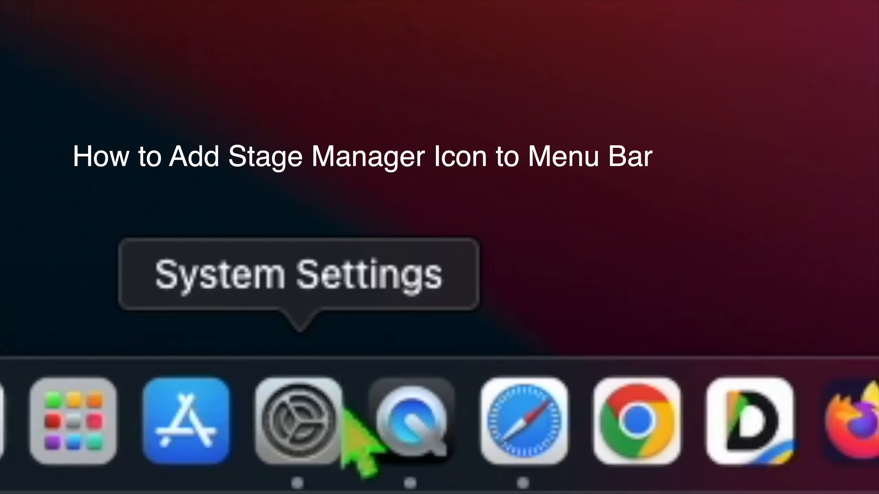
mouse_move(350, 471)
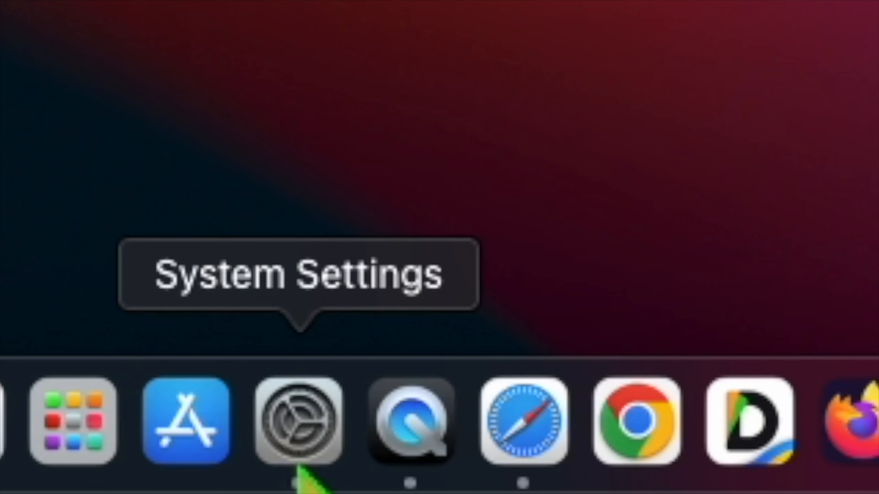
Step: In Control Center settings, bring up Stage Manager's Show in Menu Bar choices
click(297, 422)
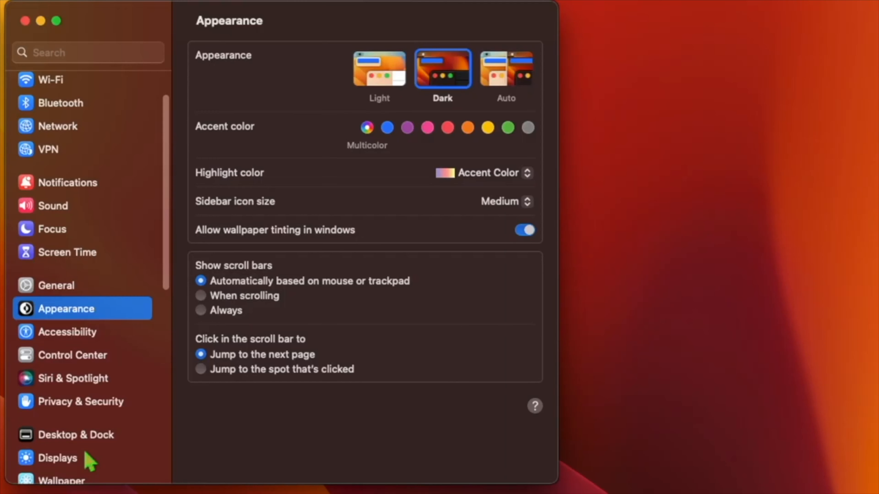
mouse_move(84, 271)
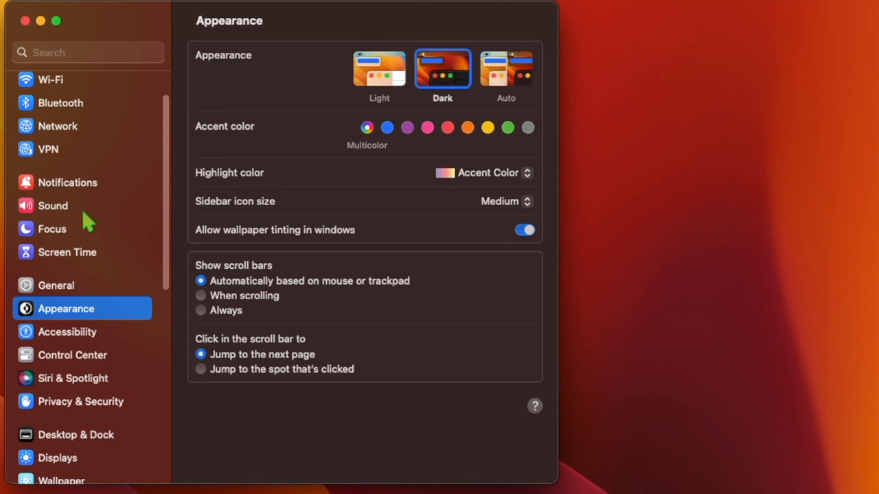
scroll(down, 3)
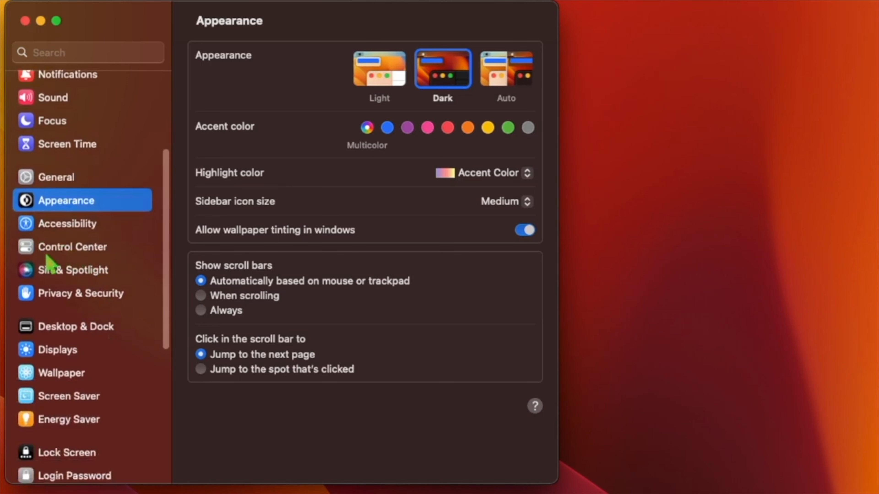
click(72, 247)
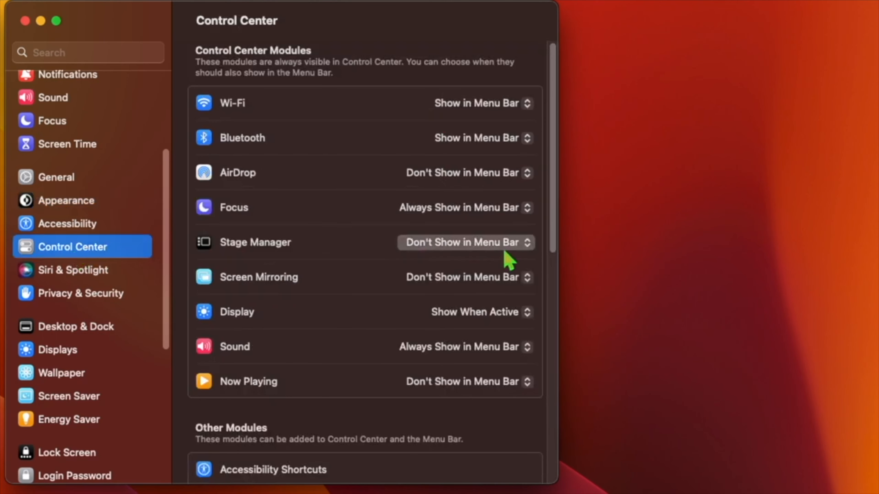
click(464, 242)
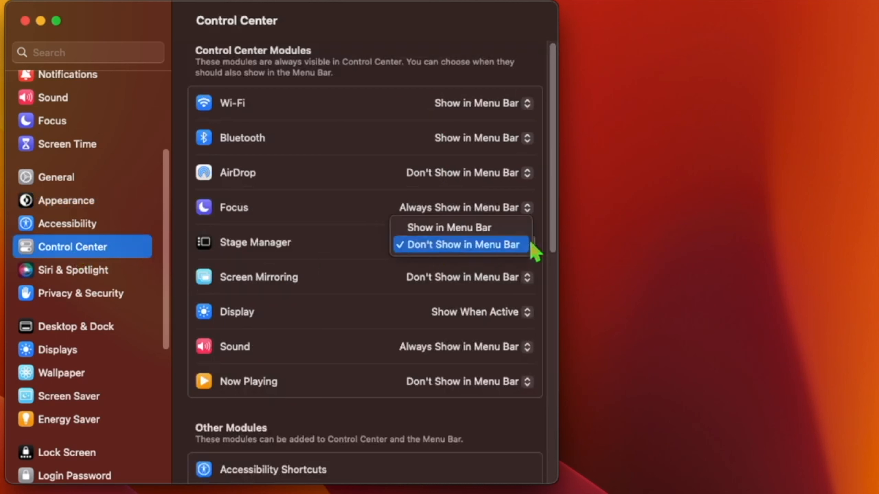
mouse_move(459, 227)
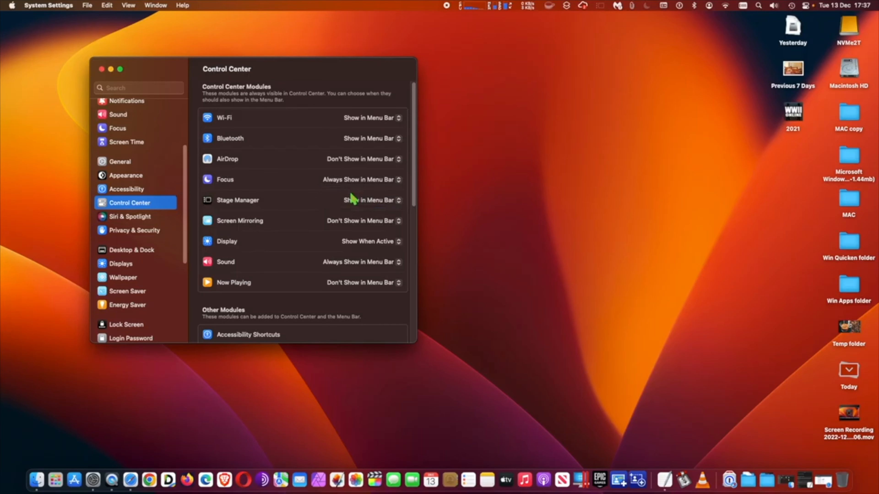
mouse_move(481, 202)
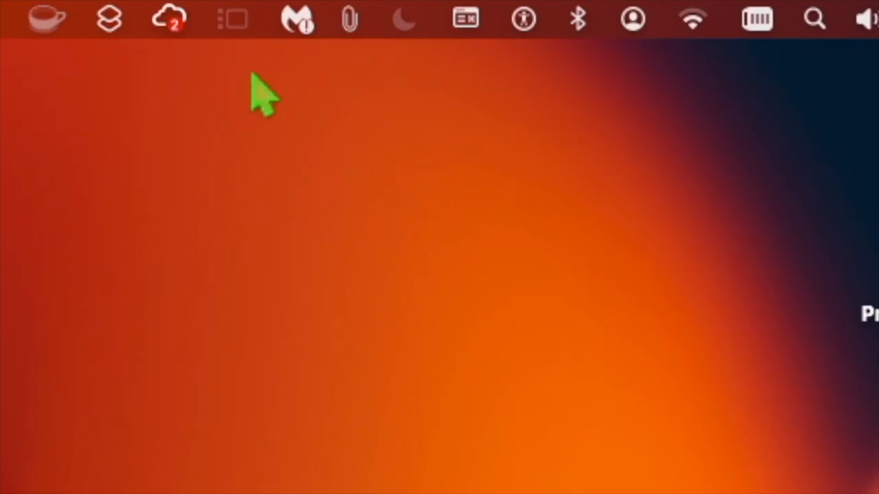
click(232, 19)
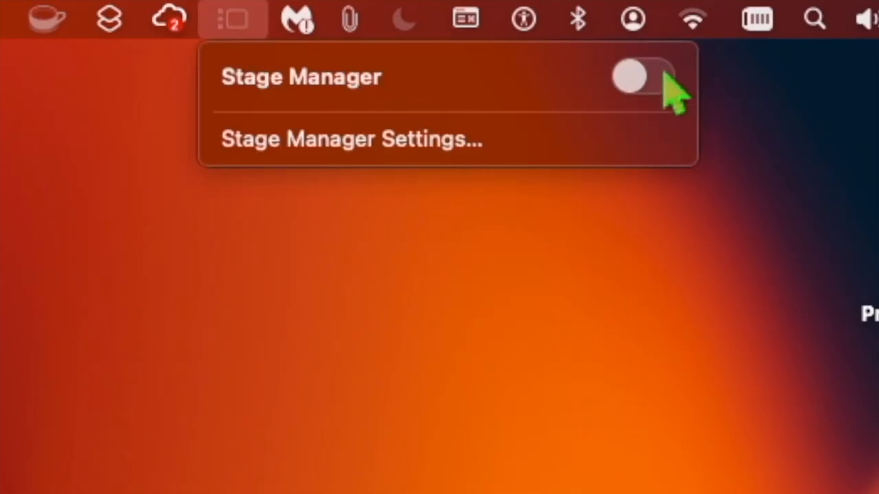
click(352, 139)
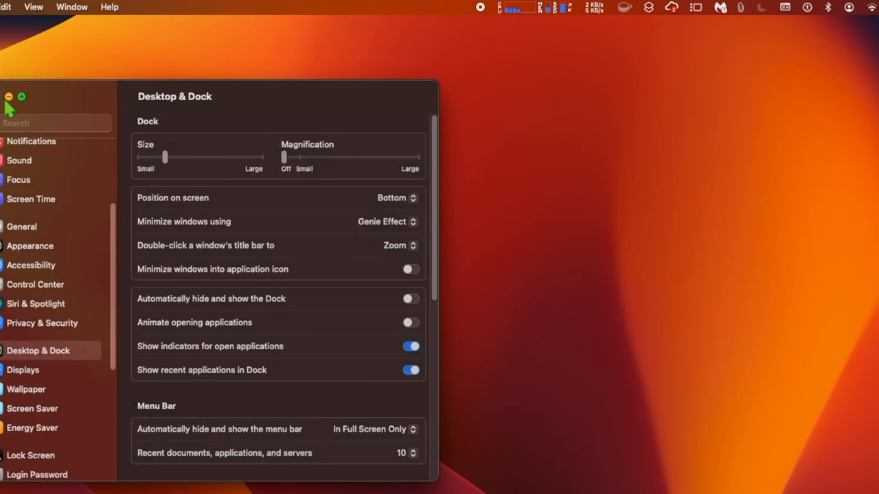
click(7, 96)
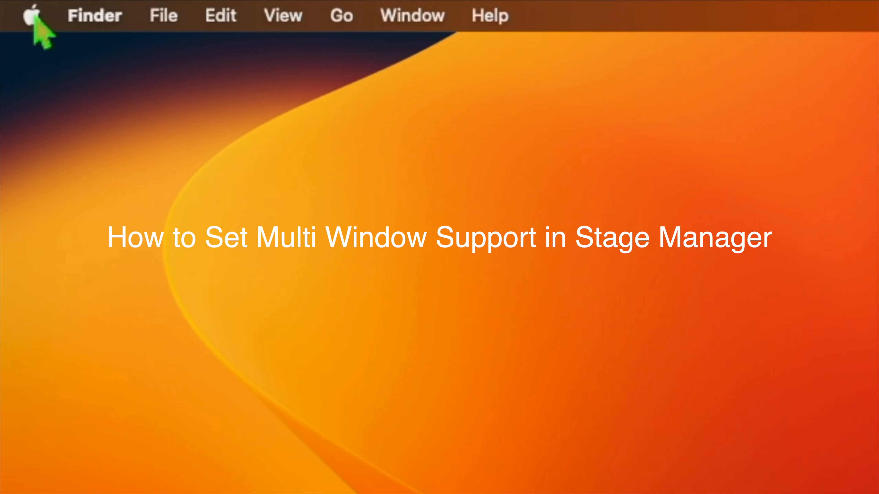
Step: Launch System Settings from the Apple menu and go to Desktop & Dock
click(33, 15)
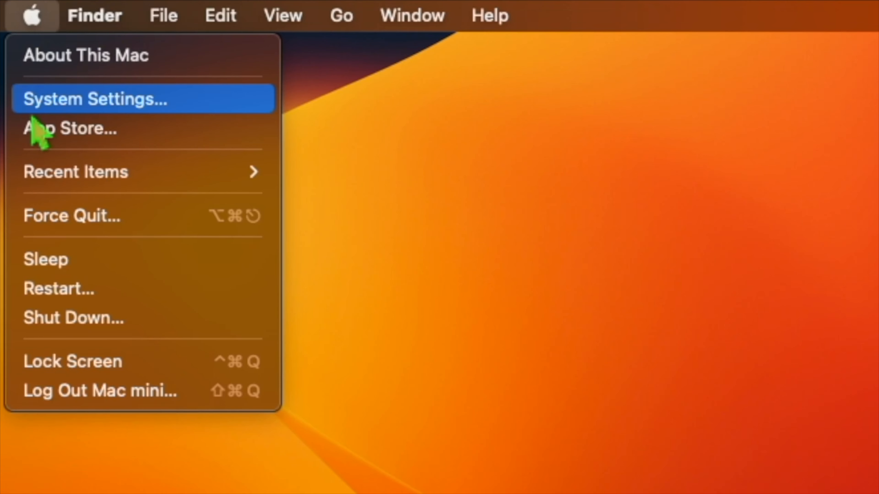
mouse_move(177, 126)
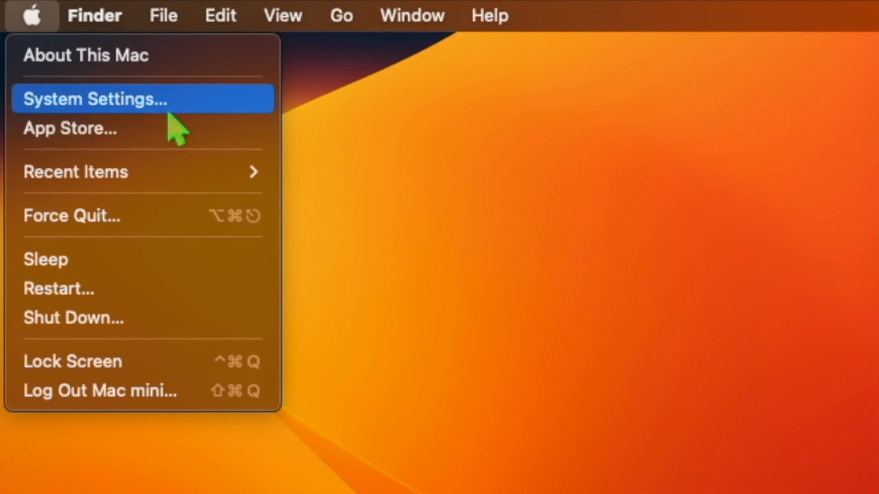
mouse_move(157, 120)
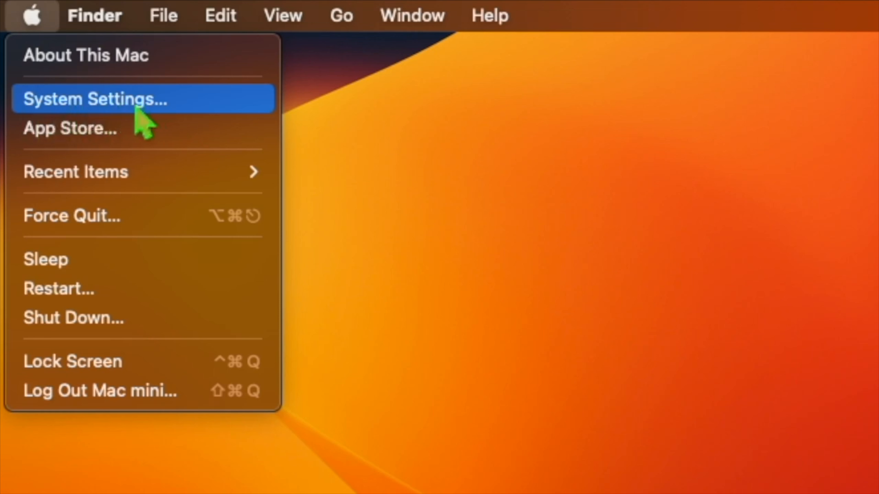
mouse_move(72, 110)
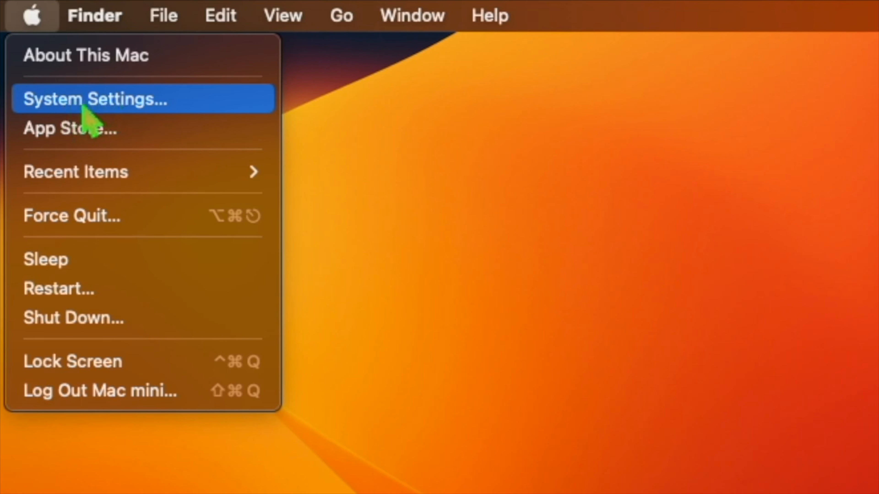
click(94, 99)
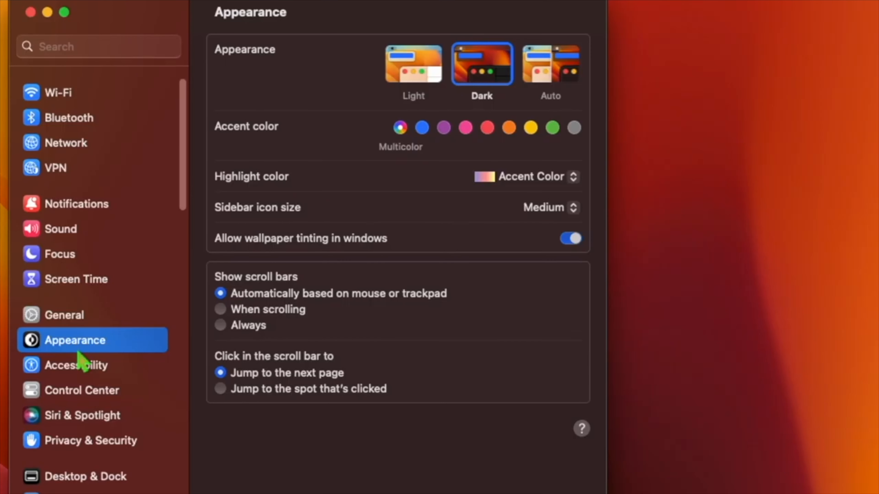
scroll(down, 3)
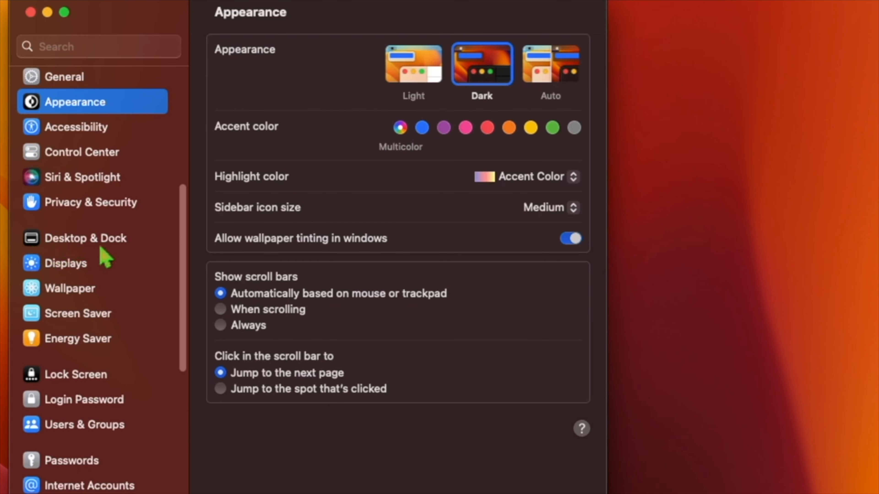
click(85, 237)
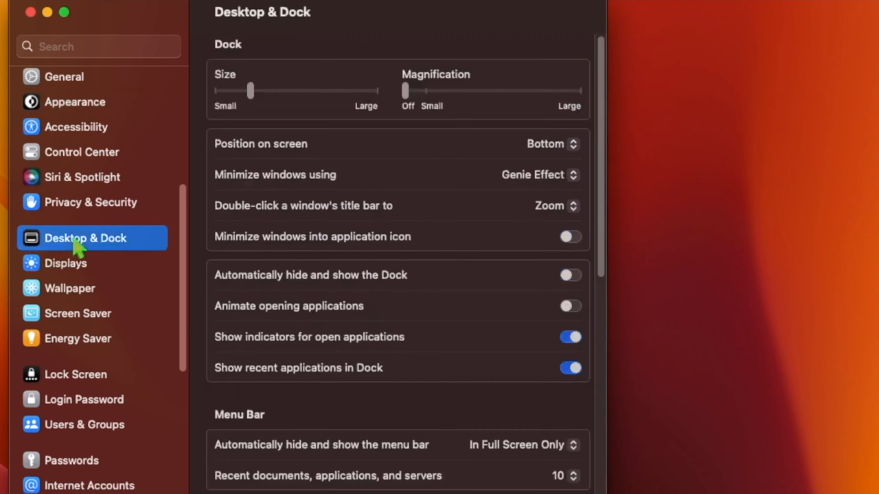
mouse_move(326, 261)
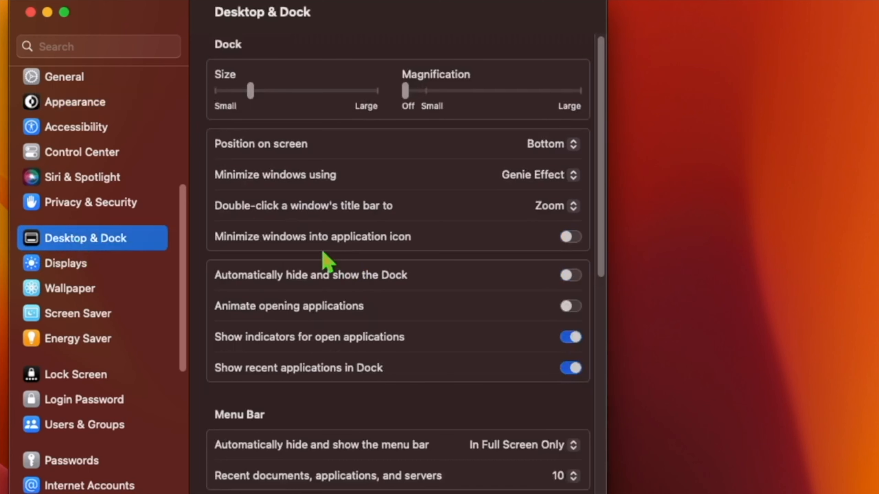
Step: Scroll to Stage Manager and switch it on
scroll(down, 3)
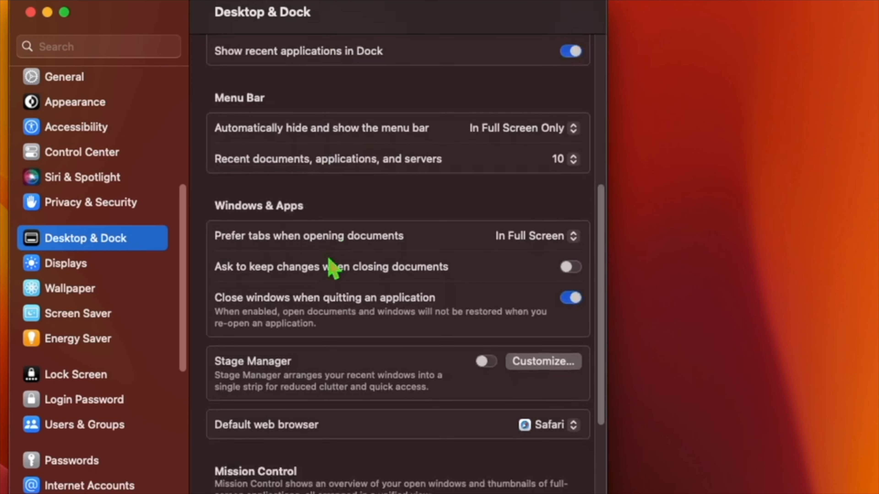
scroll(down, 3)
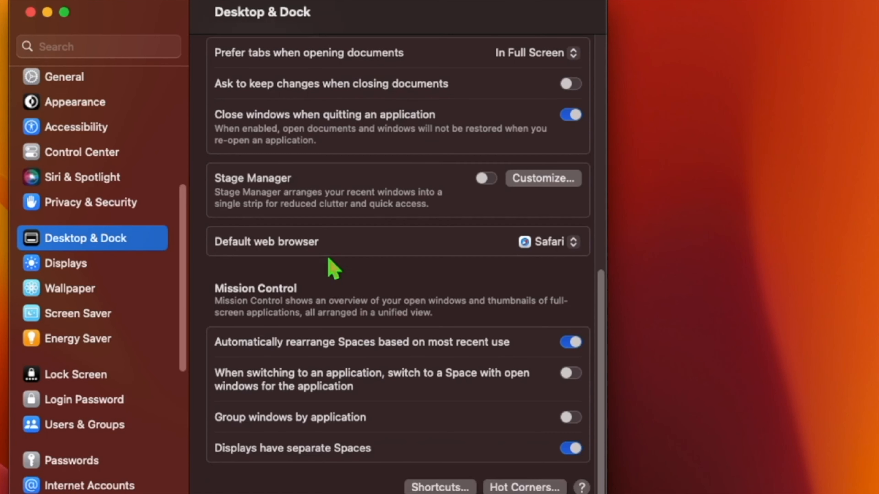
mouse_move(372, 289)
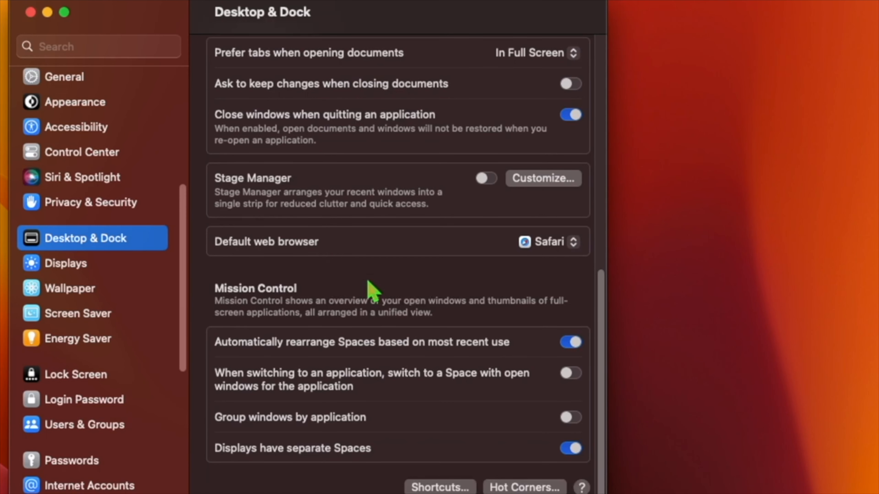
mouse_move(290, 196)
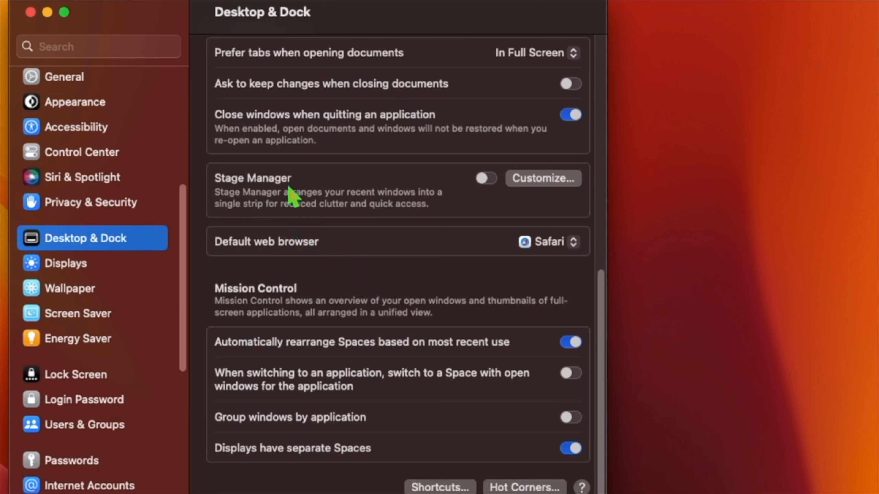
mouse_move(492, 193)
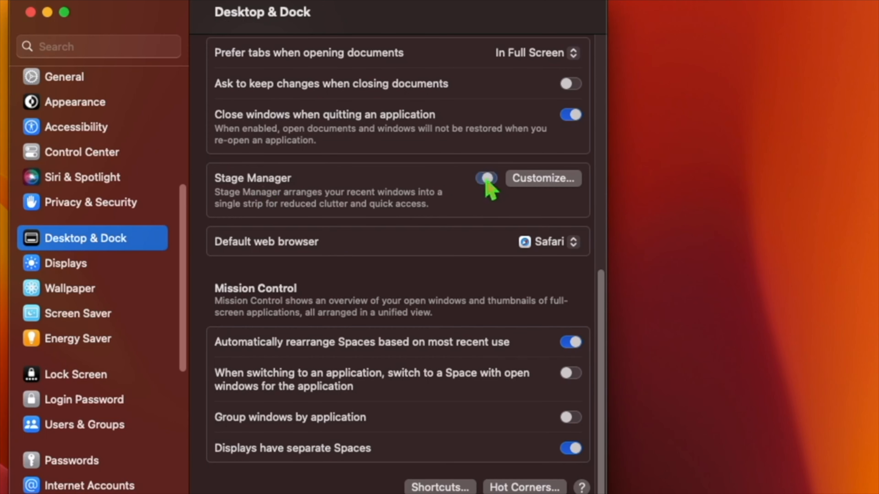
click(542, 178)
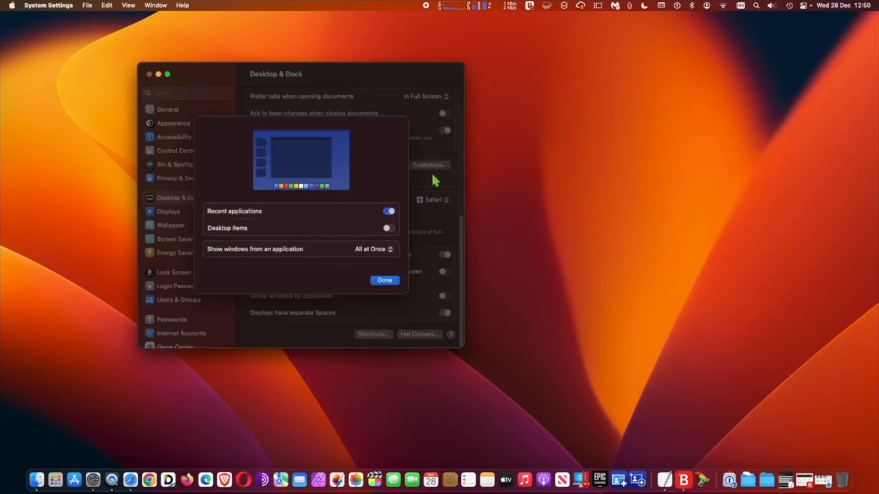
mouse_move(217, 444)
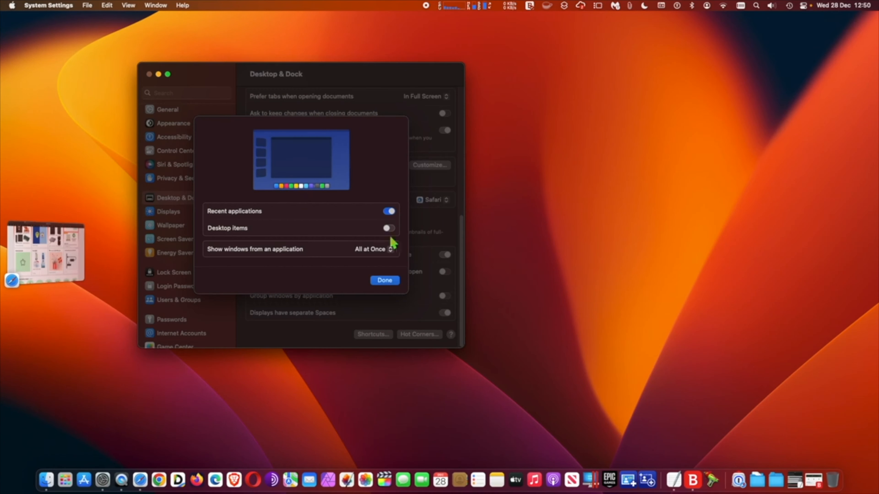
Step: Show desktop items, set application windows to One at a Time, and close the options sheet
click(388, 212)
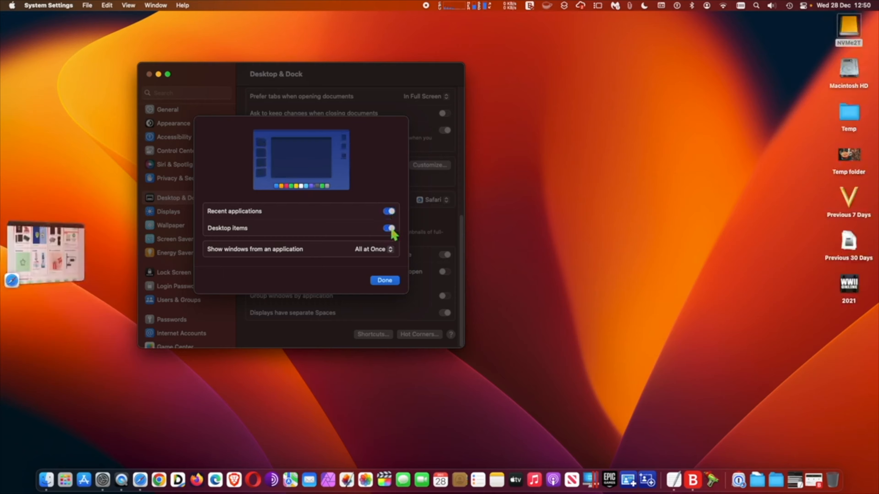
click(372, 249)
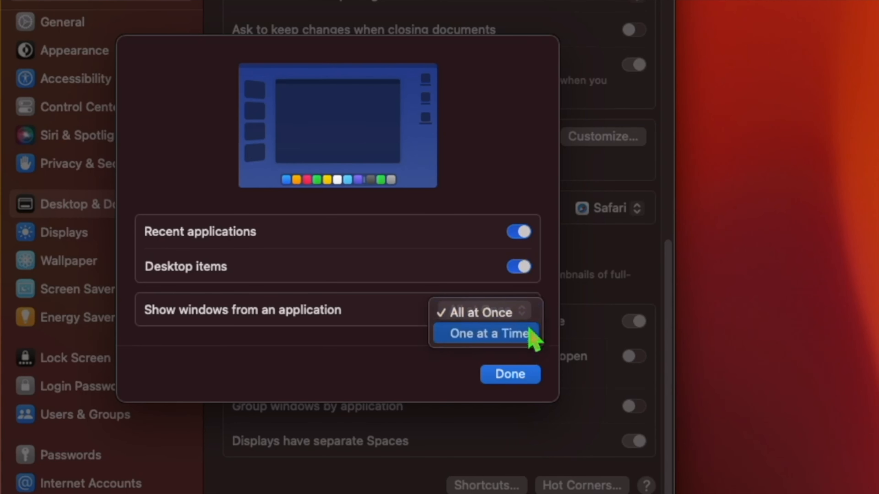
click(487, 334)
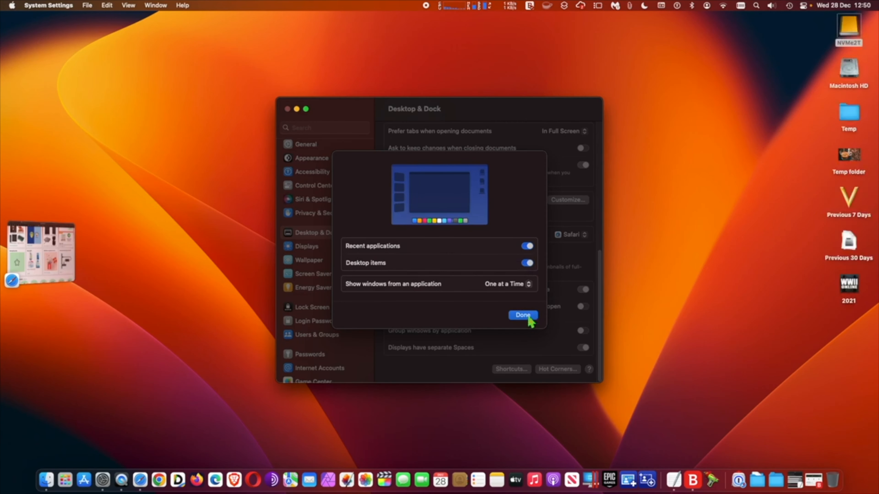
click(521, 314)
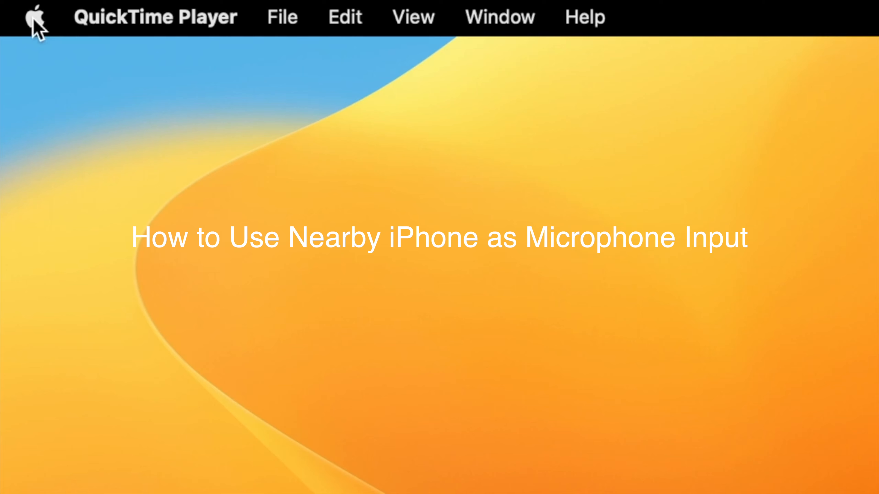
Step: Show the Sound input devices list with the MacBook Pro and iPhone microphones
click(35, 16)
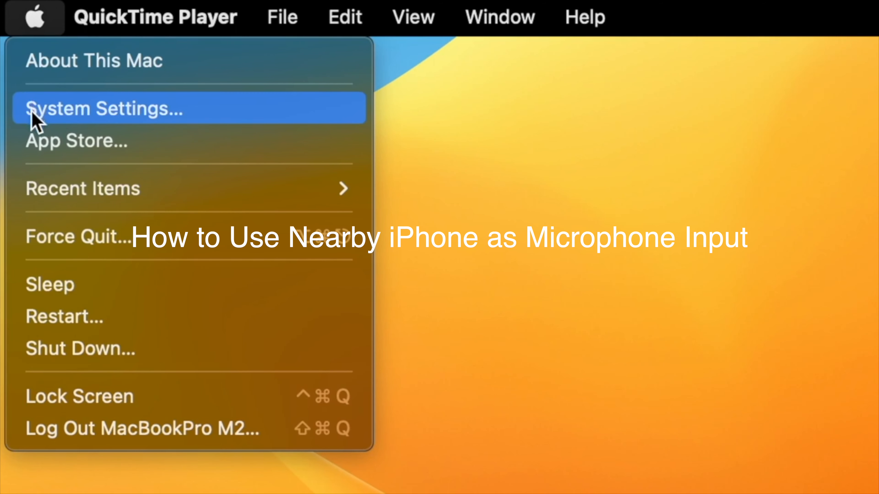
mouse_move(137, 132)
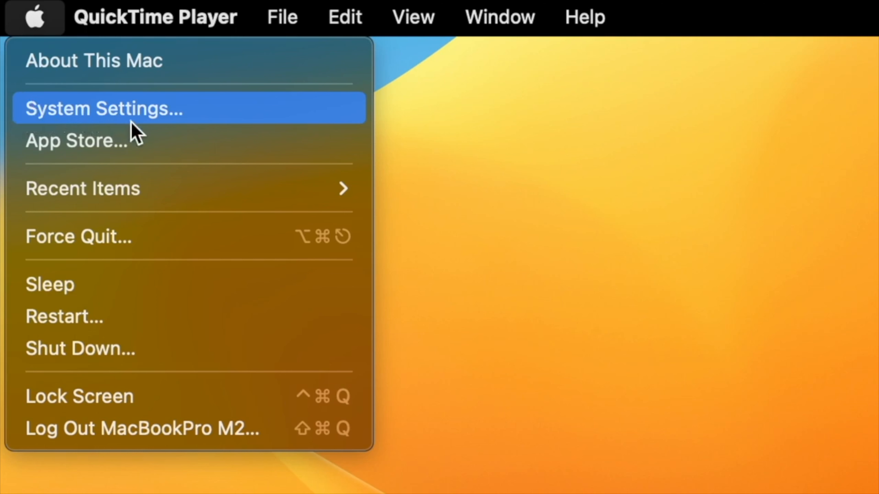
mouse_move(115, 121)
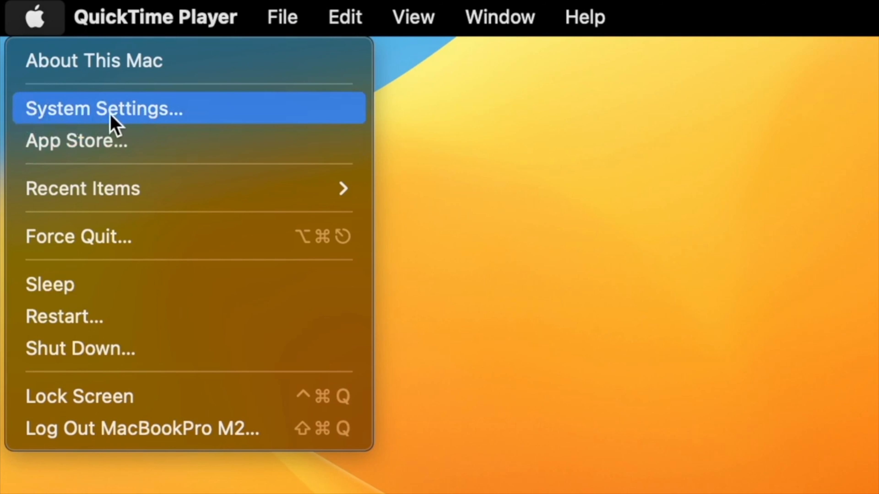
click(104, 108)
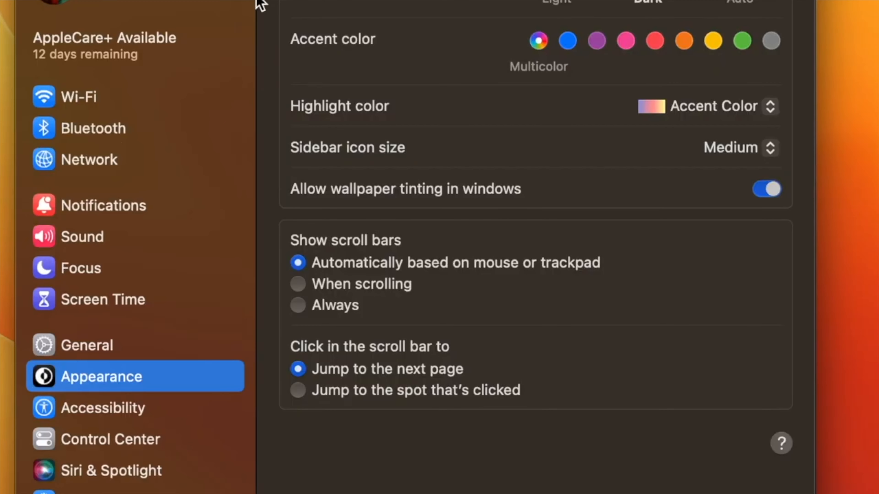
mouse_move(62, 259)
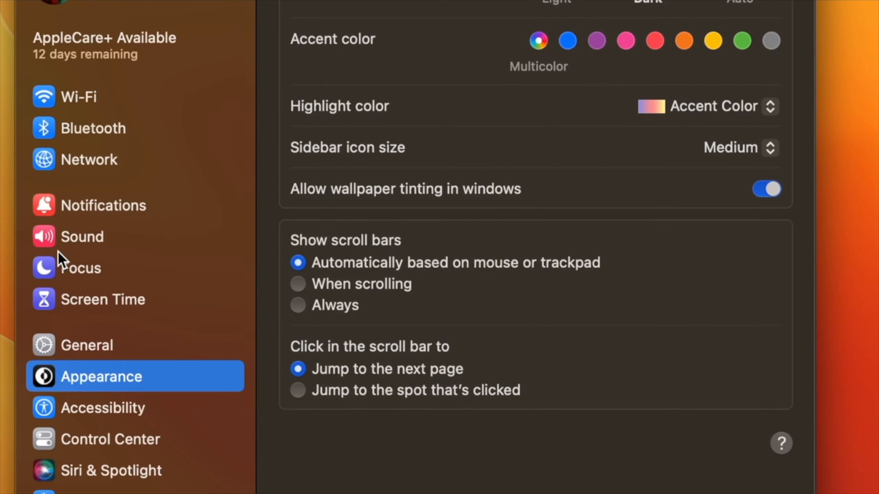
click(82, 236)
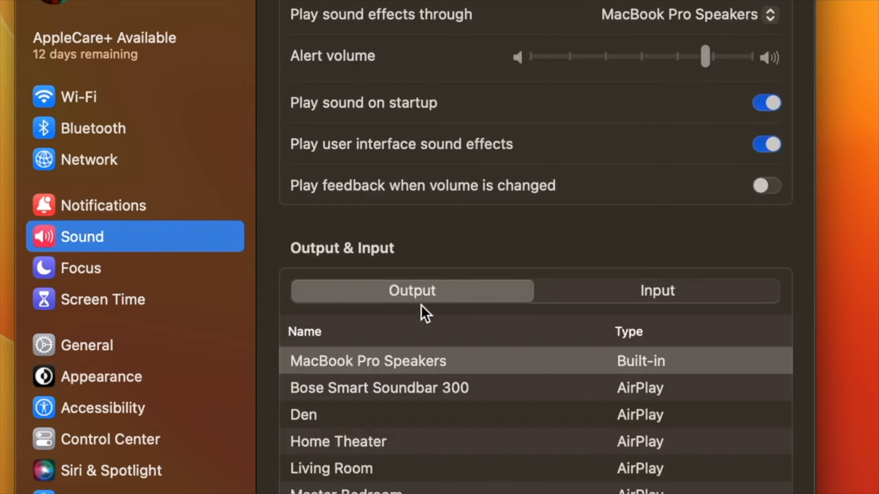
mouse_move(656, 302)
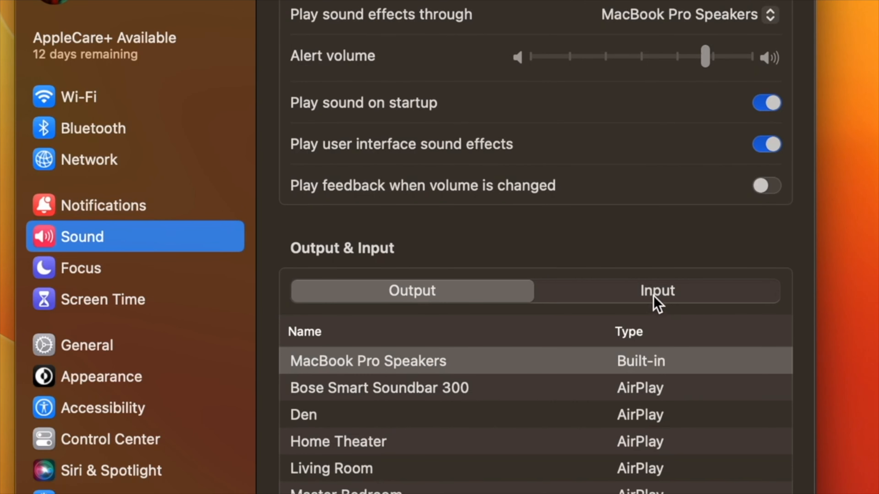
click(657, 290)
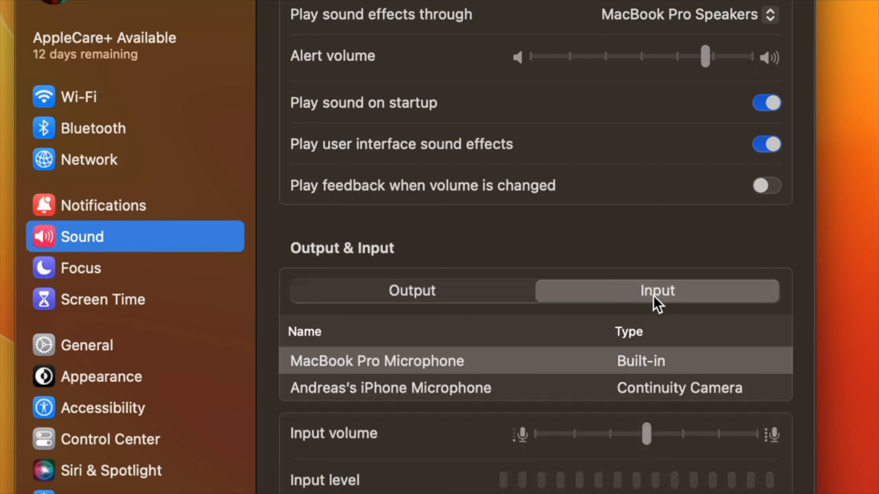
mouse_move(656, 401)
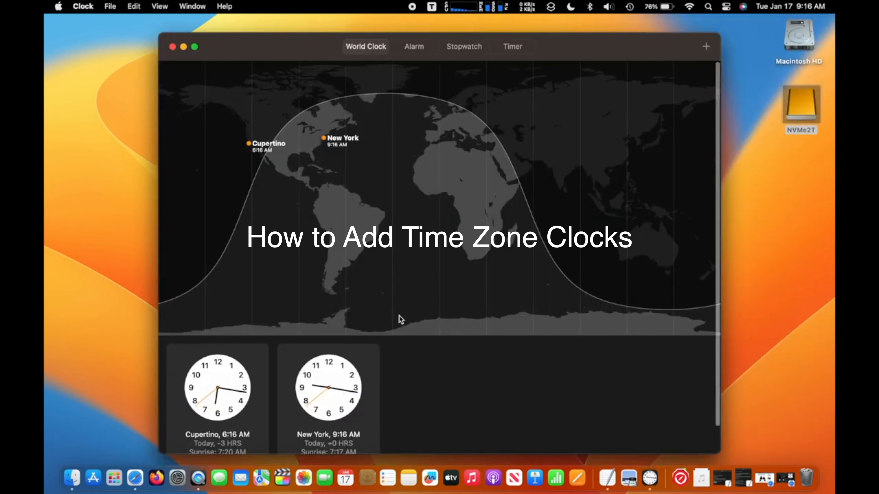
mouse_move(369, 388)
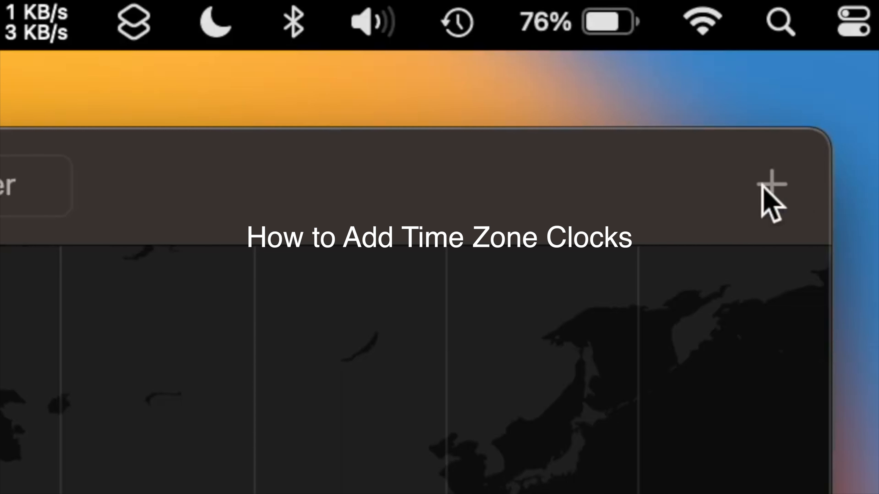
Step: Add London, Athens and Tokyo to the World Clock
click(773, 183)
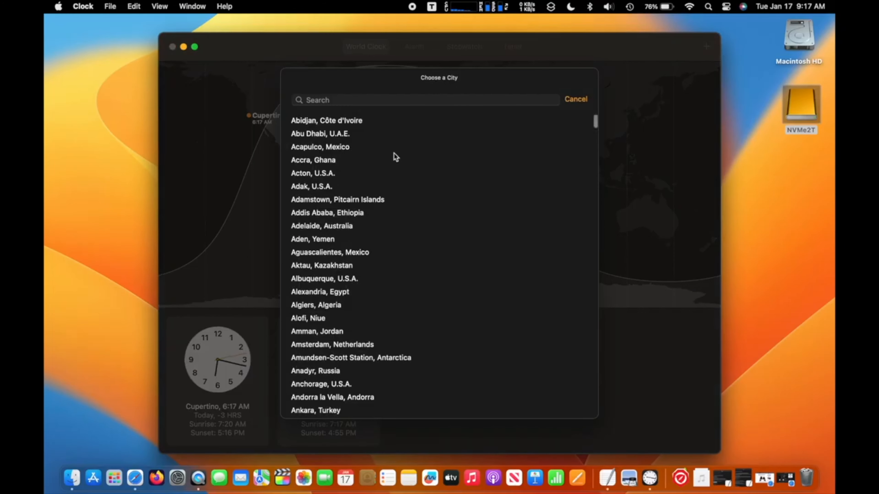
mouse_move(388, 129)
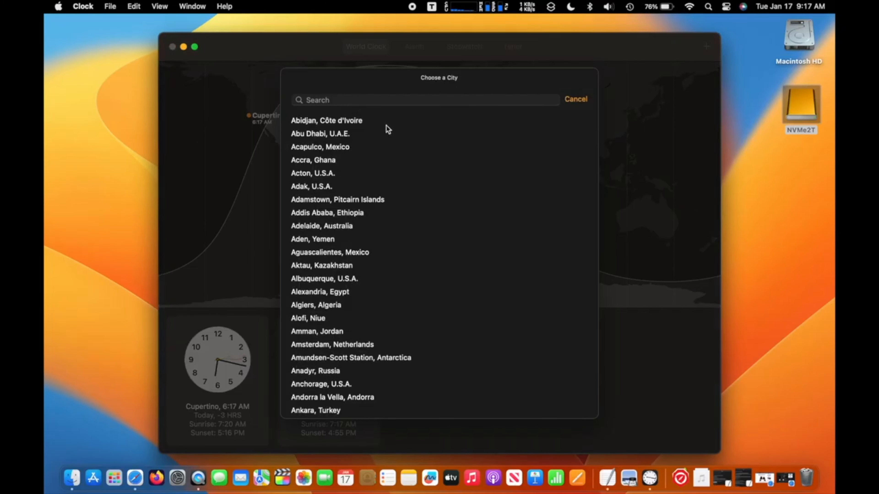
text(l)
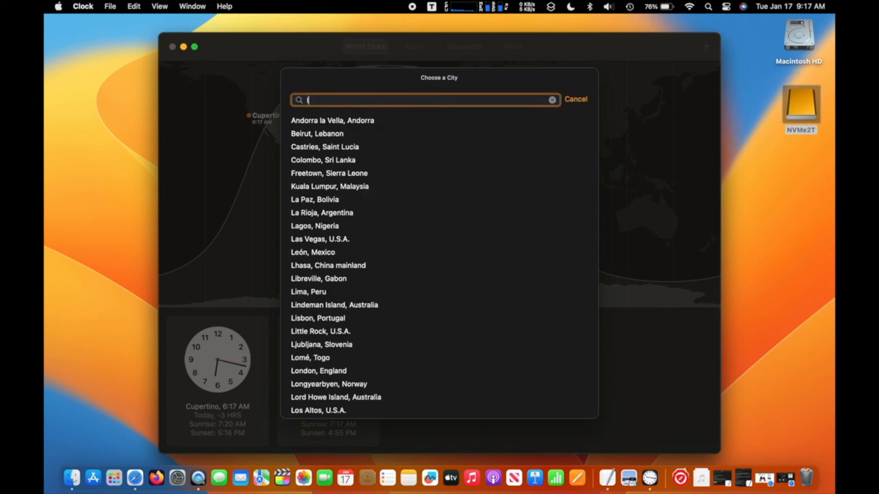
text(ondon)
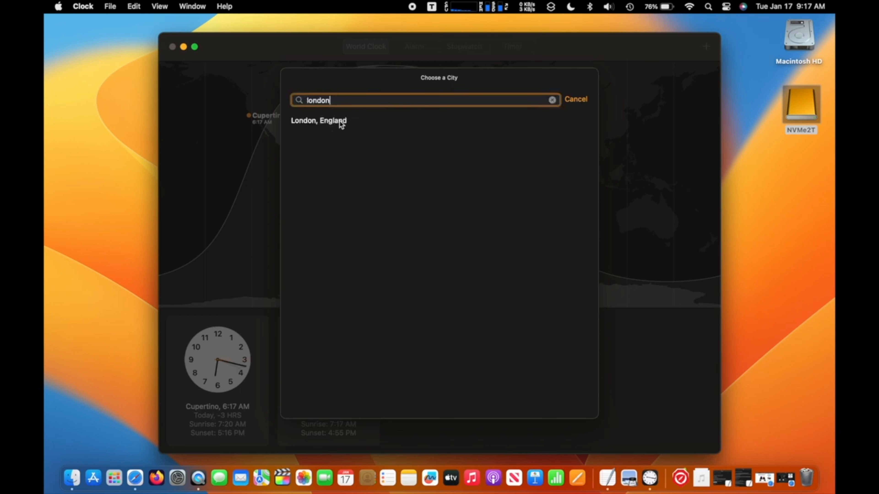
click(319, 120)
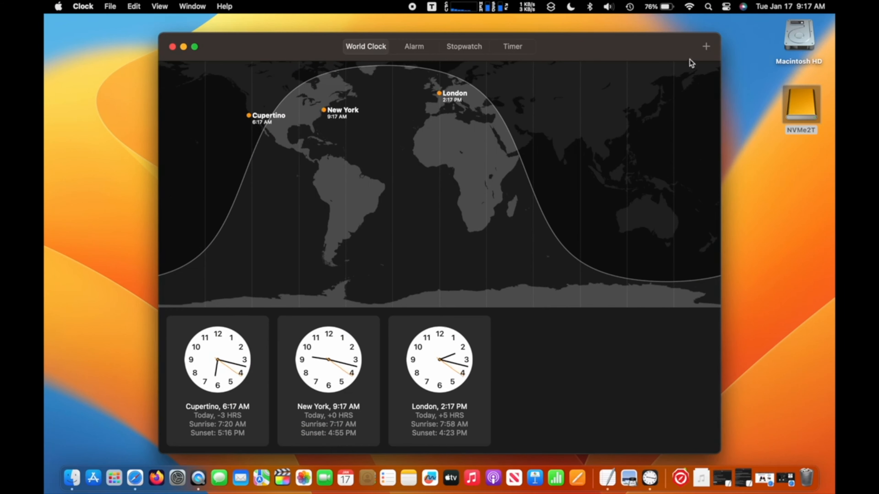
click(706, 46)
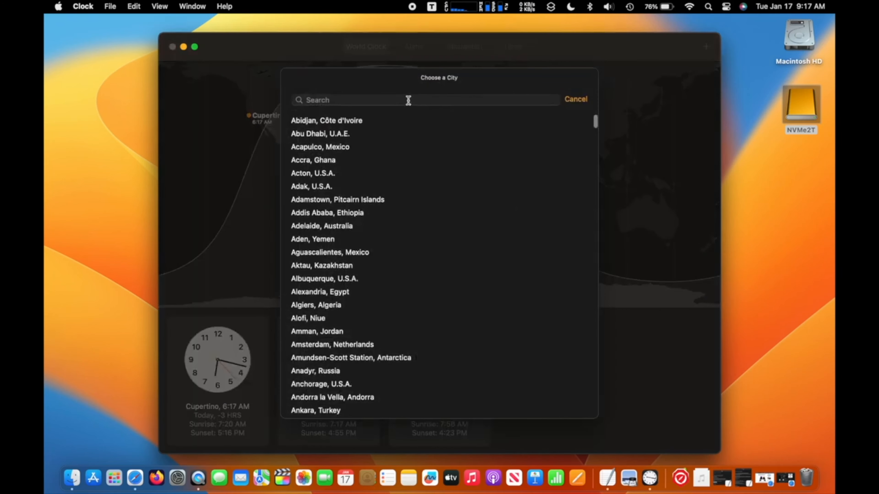
text(Athens)
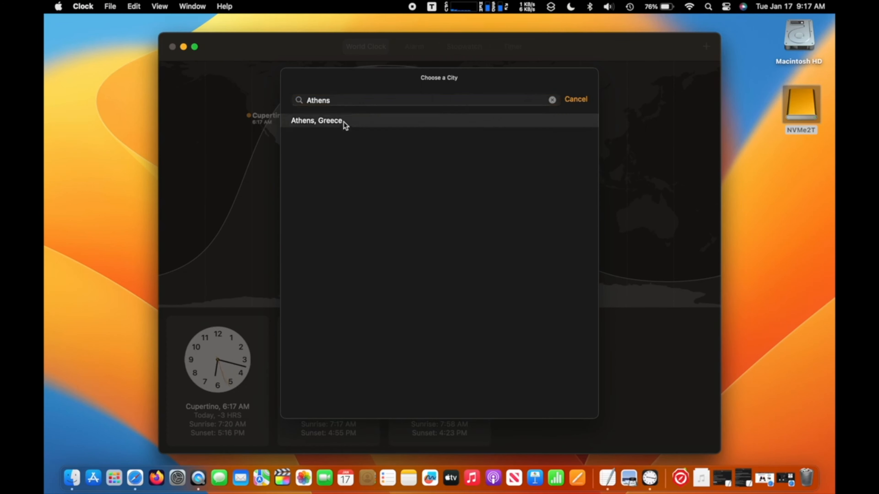
click(317, 120)
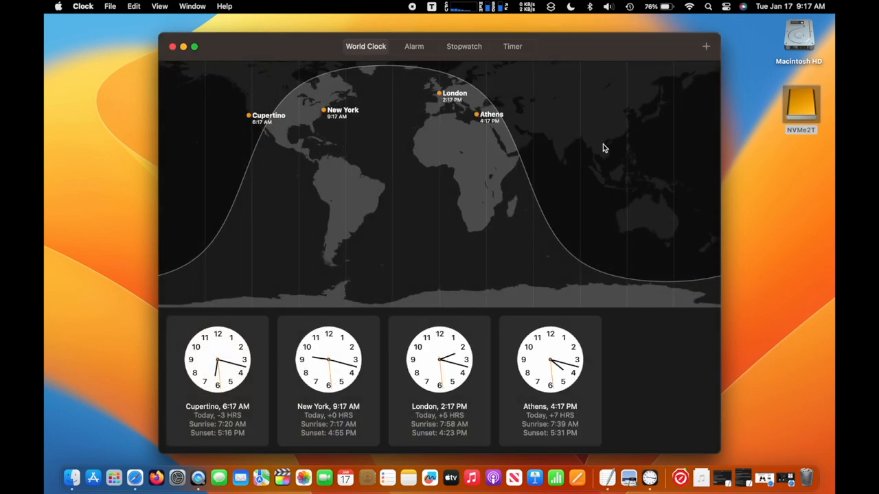
click(705, 46)
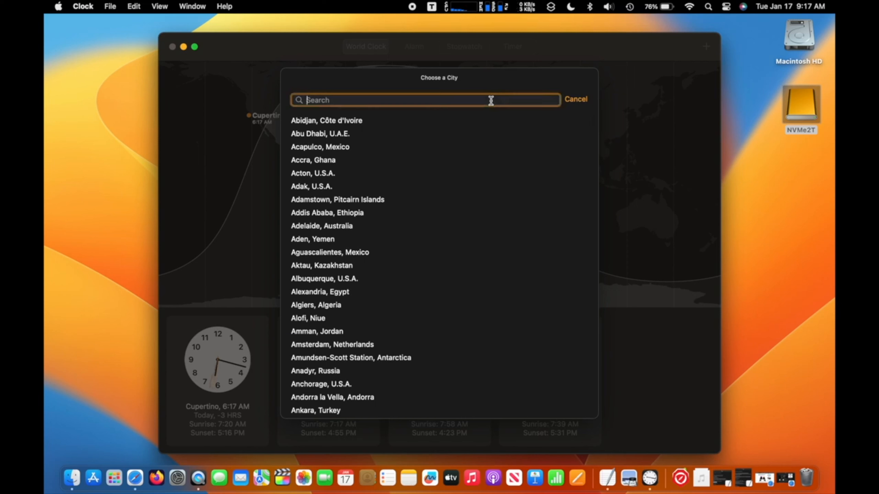
text(toky)
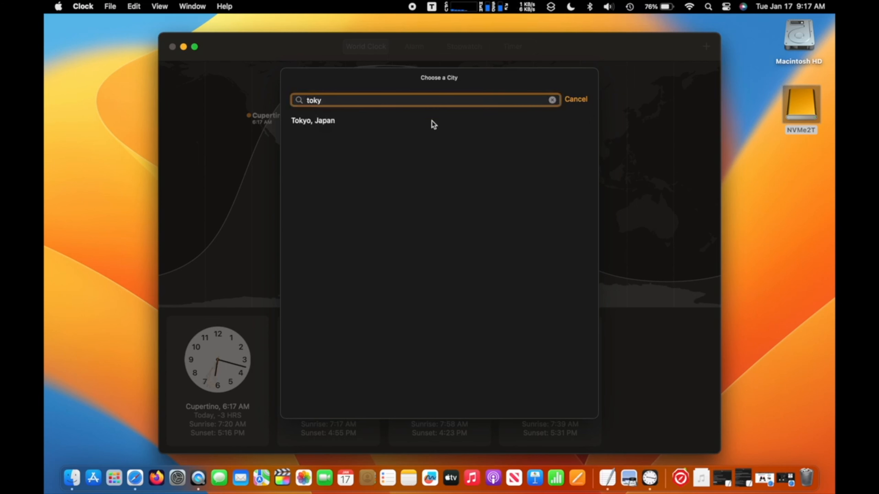
click(313, 120)
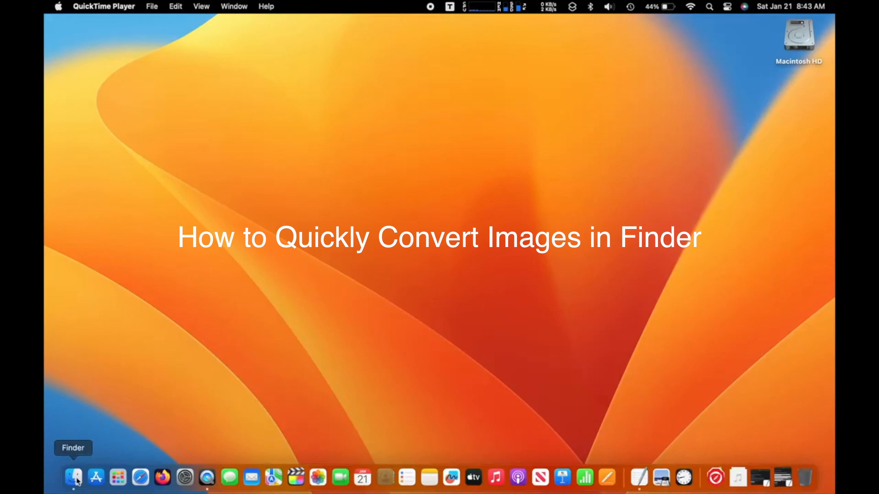
Step: In Finder, bring up the screenshot's Convert Image quick action
click(73, 477)
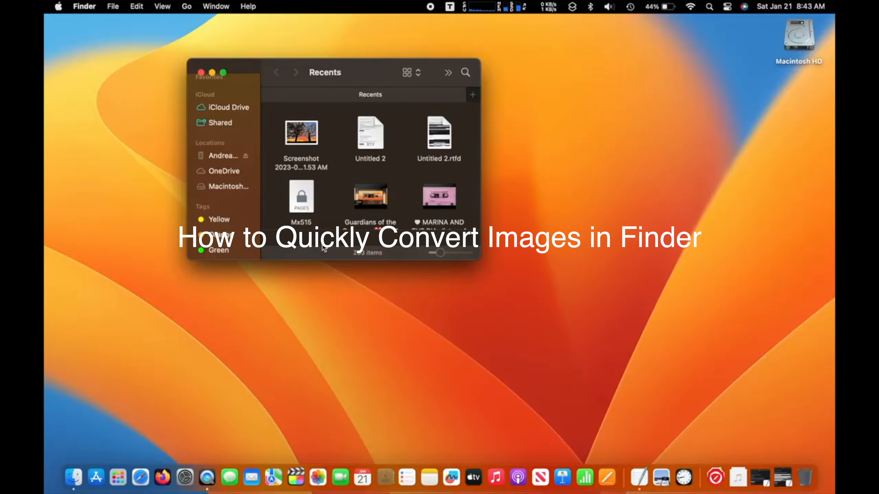
mouse_move(307, 140)
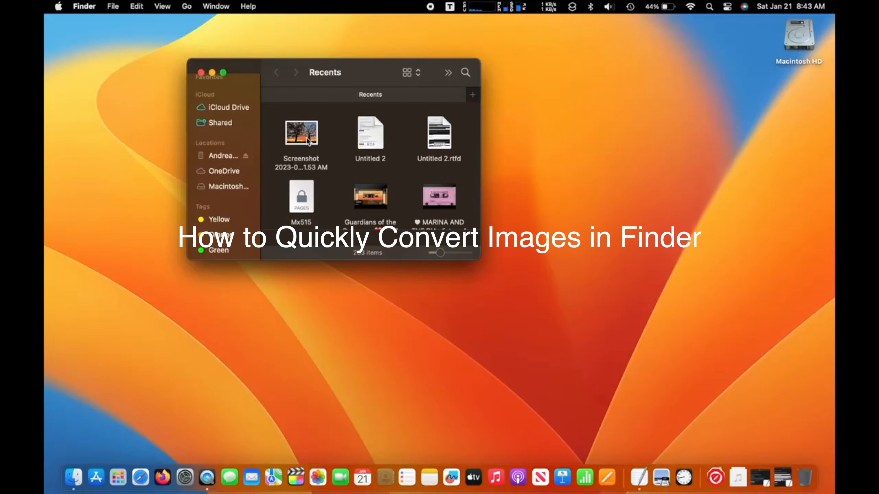
right_click(301, 132)
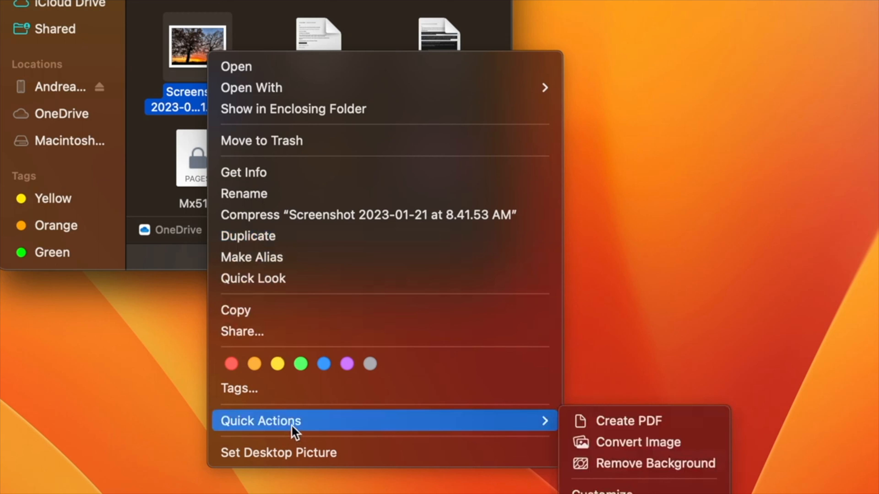
mouse_move(642, 442)
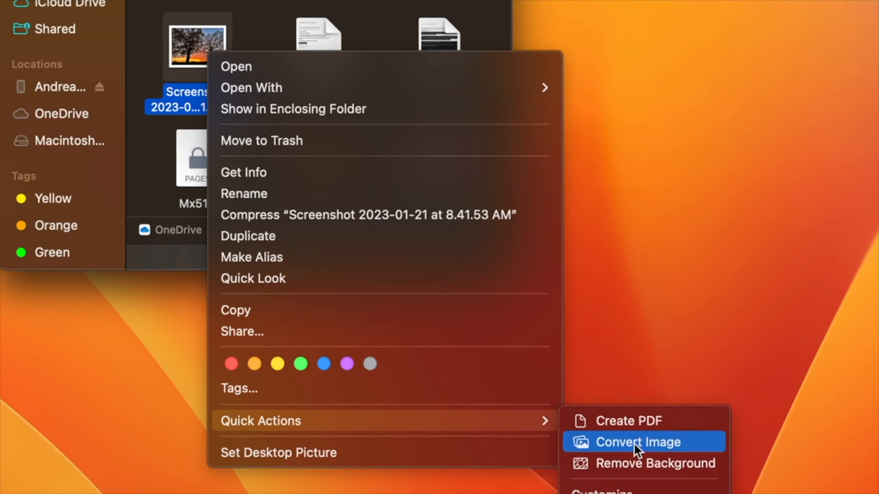
click(638, 442)
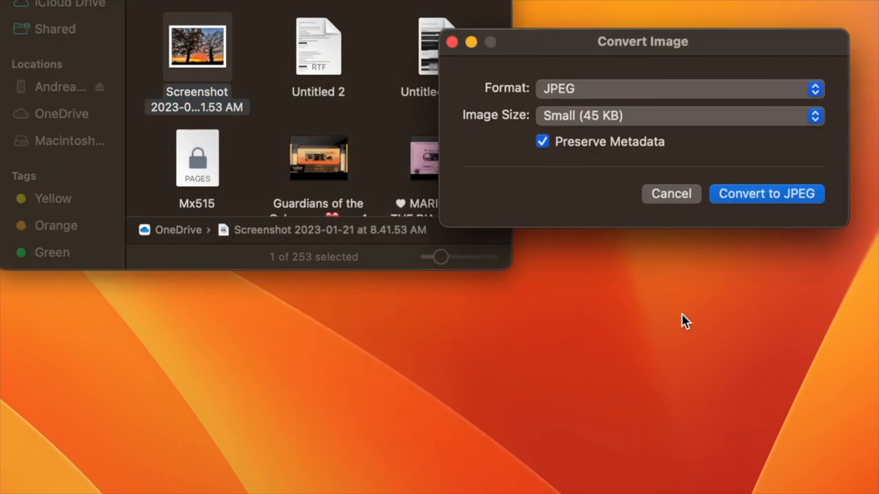
mouse_move(681, 133)
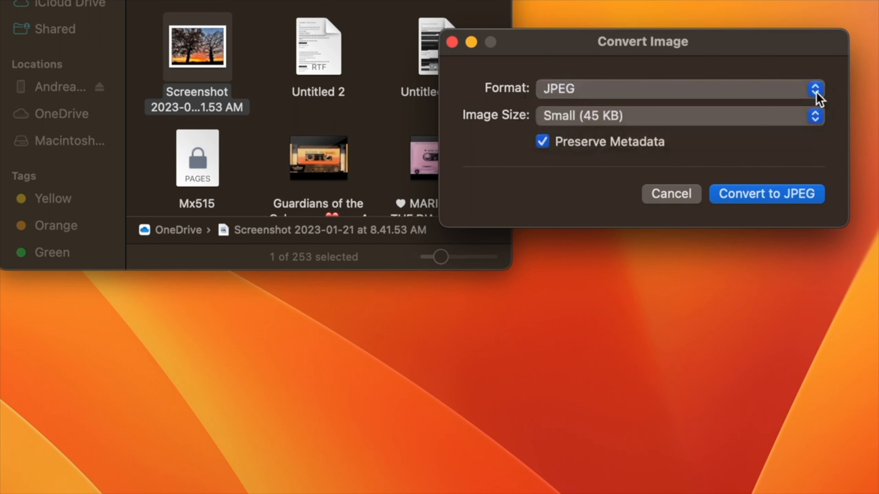
Step: Convert the screenshot to a Large-size HEIF copy
click(814, 116)
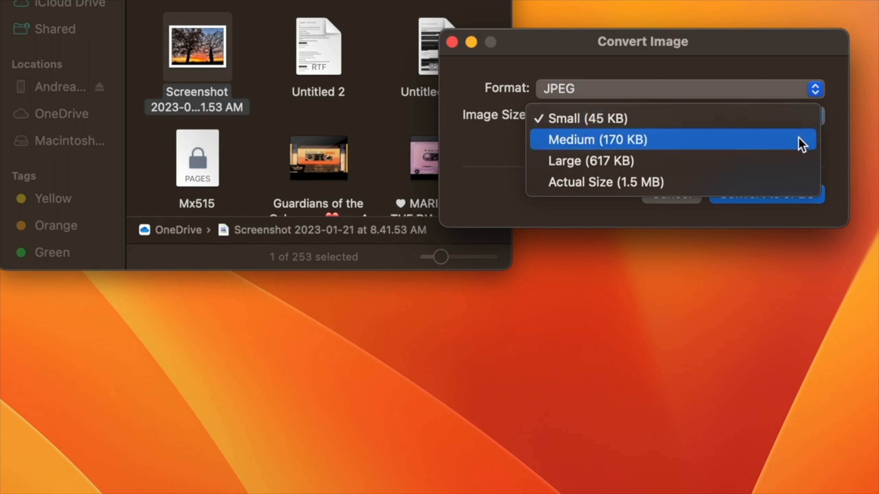
click(591, 160)
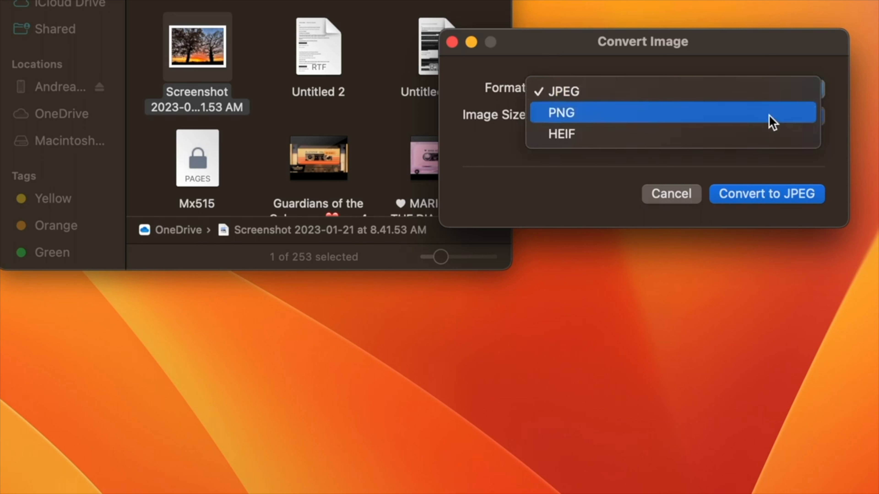
mouse_move(761, 127)
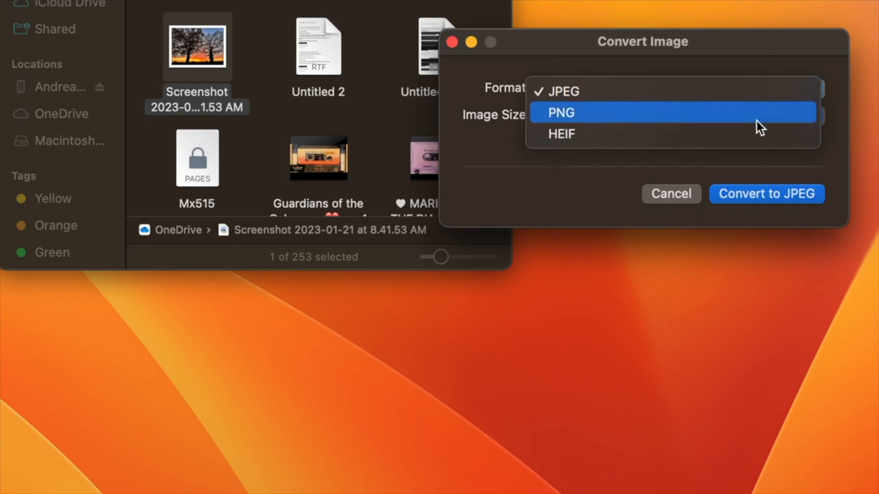
mouse_move(782, 92)
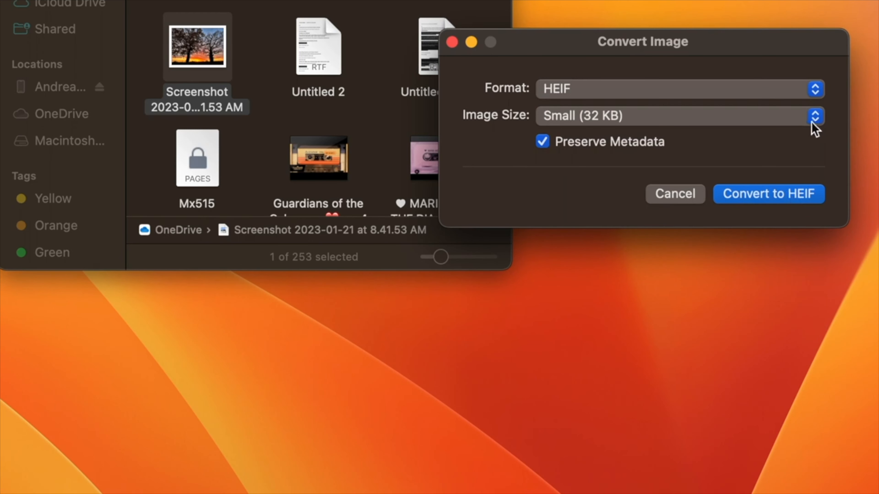
click(816, 116)
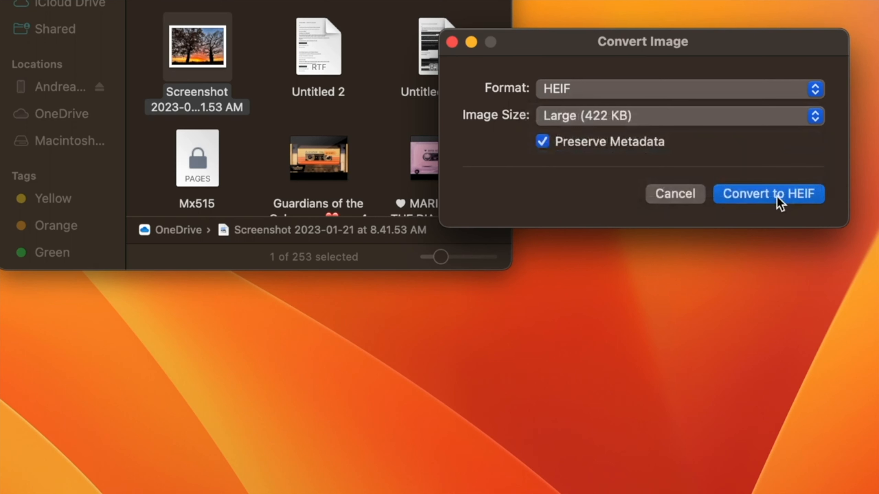
click(768, 193)
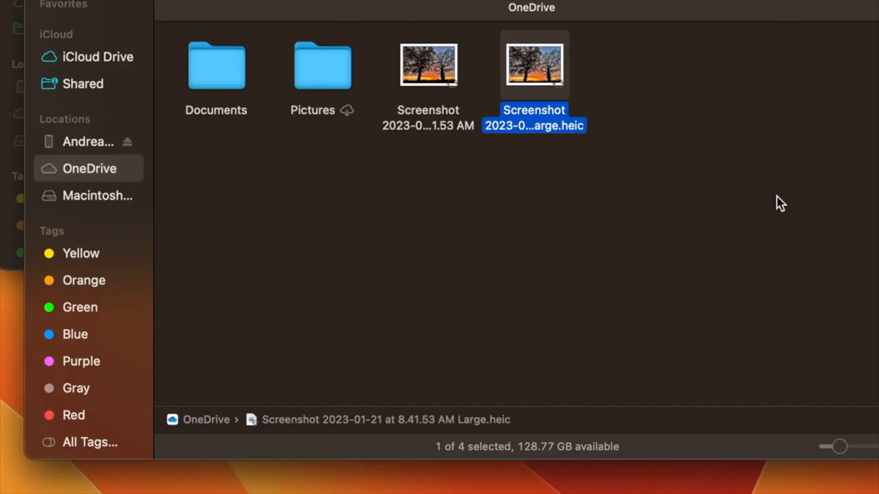
mouse_move(543, 82)
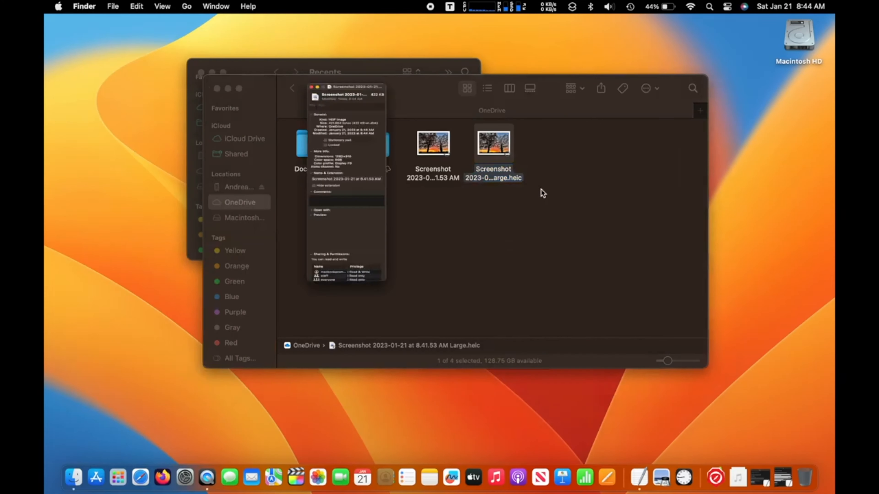
Step: Compare the 422 KB HEIF copy's info with the 7.3 MB PNG original, then close the HEIF info window
right_click(432, 144)
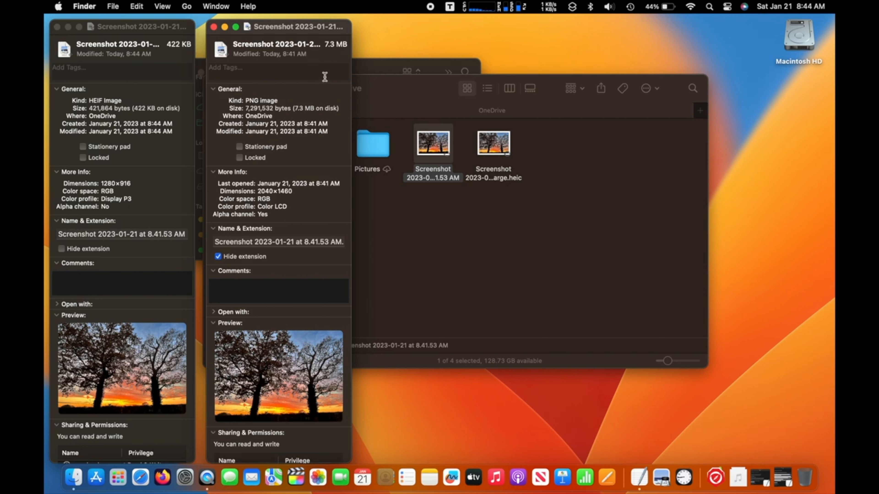
mouse_move(310, 126)
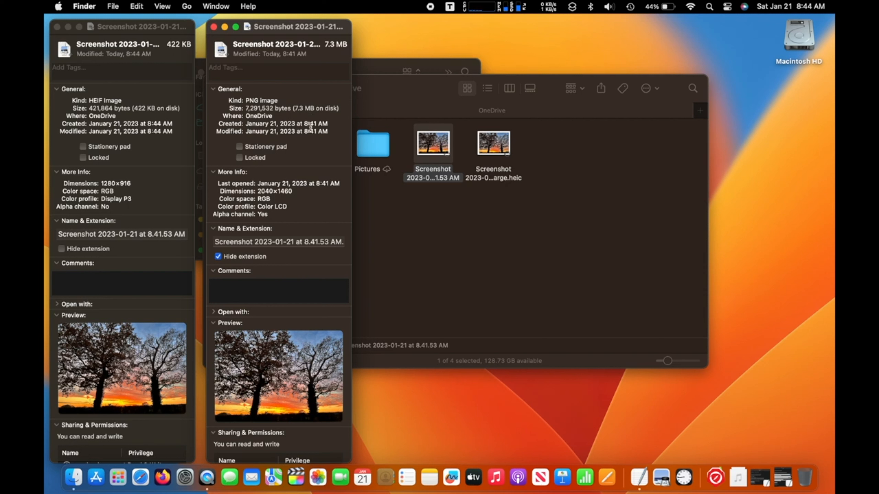
scroll(down, 3)
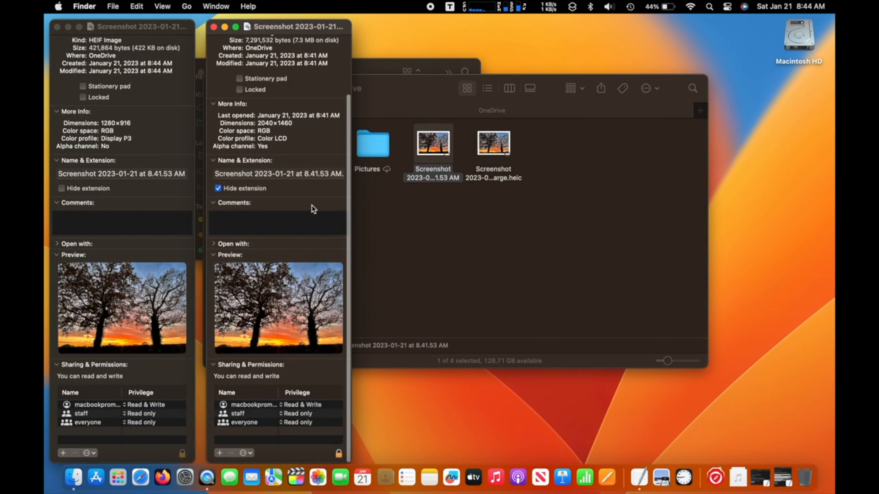
mouse_move(361, 219)
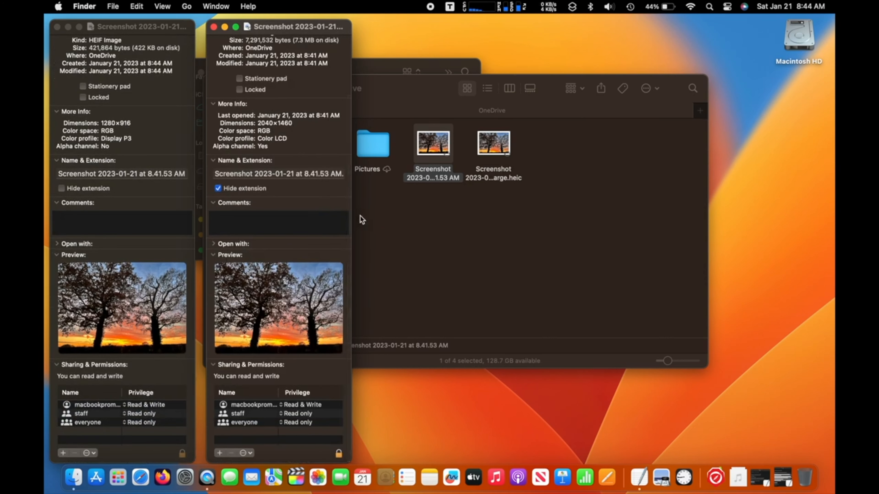
mouse_move(302, 235)
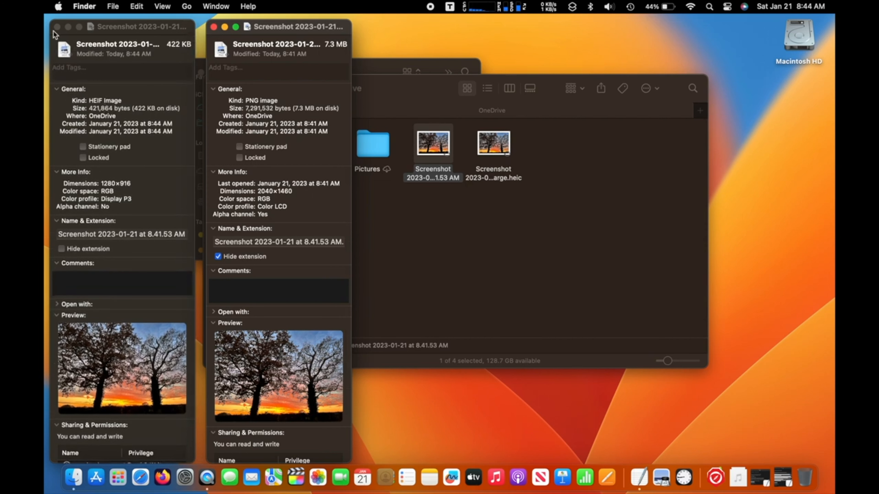
click(57, 27)
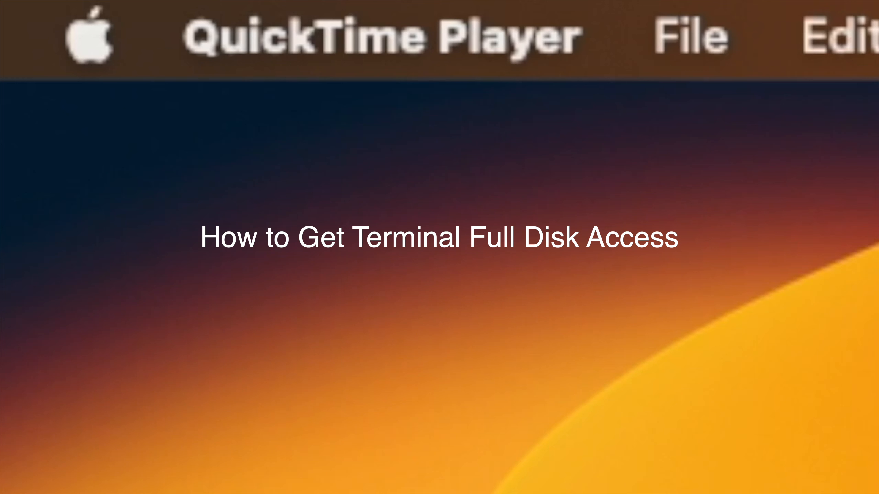
Step: Launch System Settings from the Apple menu for the Terminal Full Disk Access tip
click(11, 5)
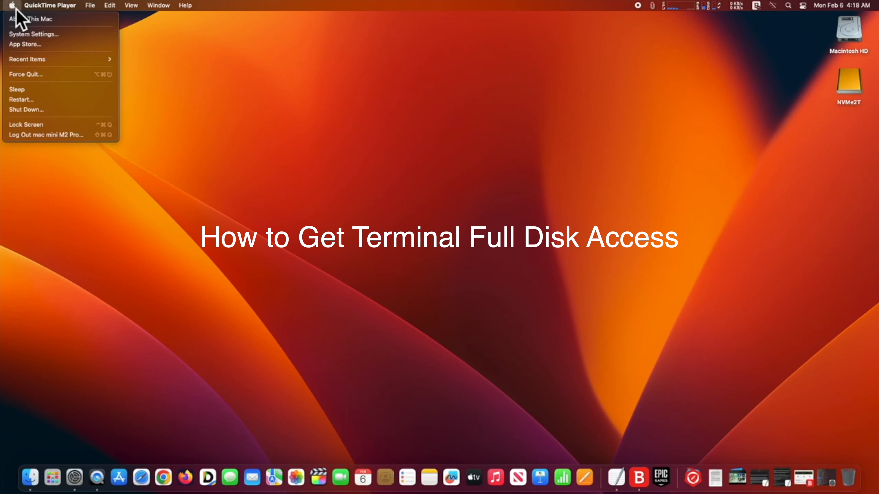
mouse_move(17, 37)
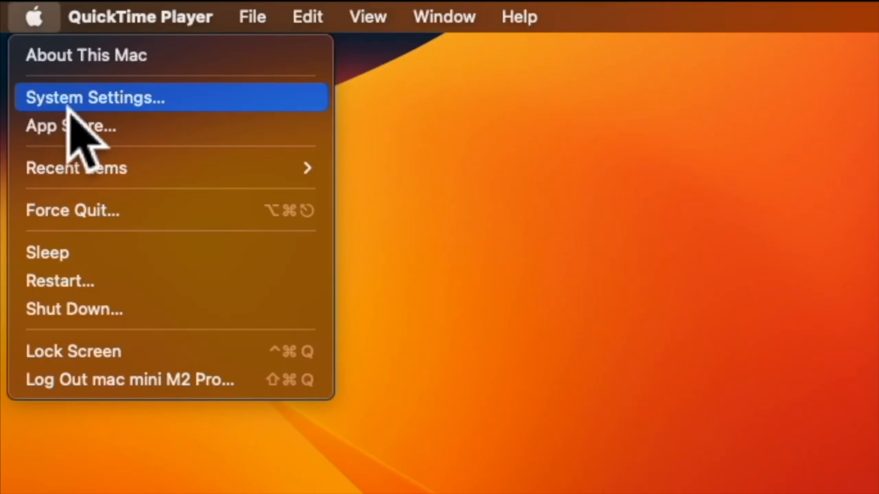
mouse_move(135, 140)
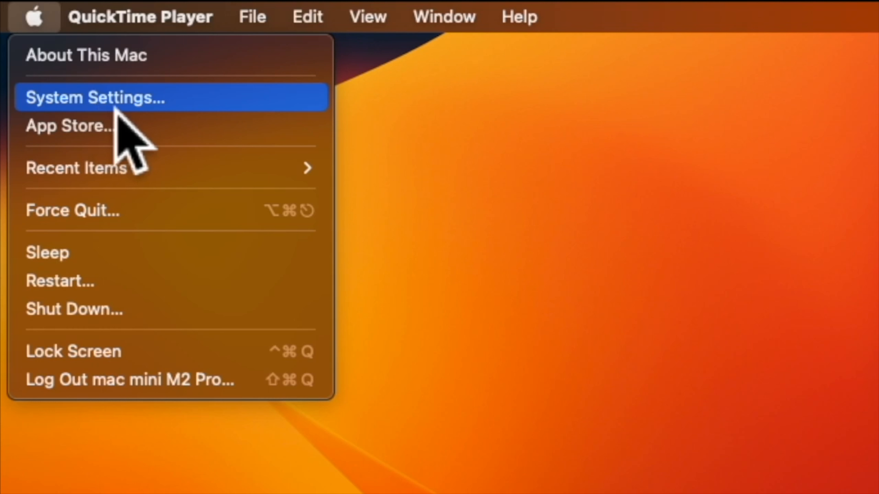
mouse_move(84, 135)
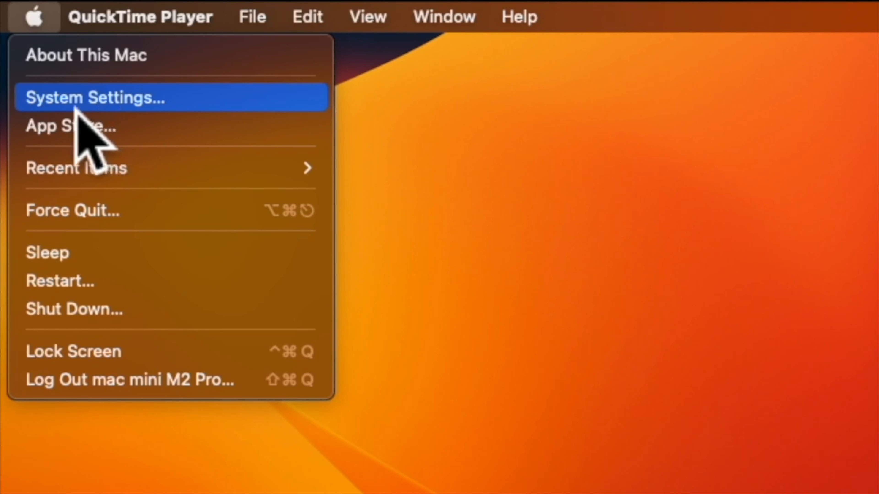
mouse_move(118, 140)
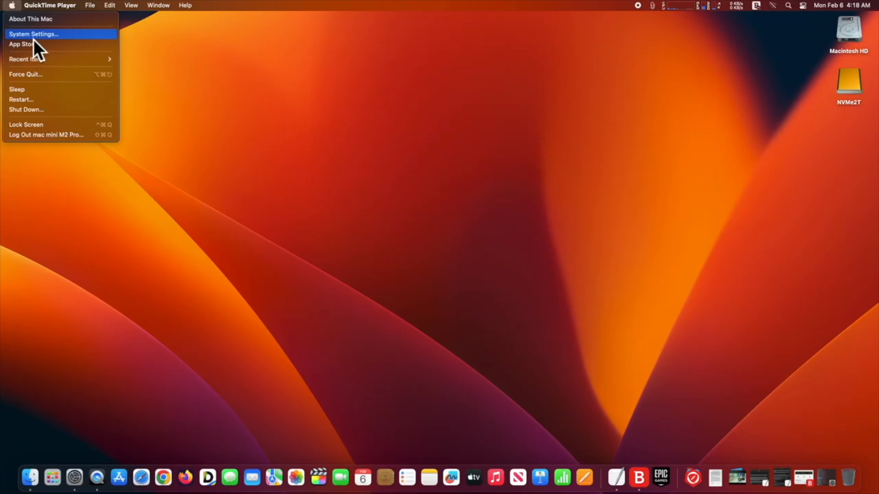
click(33, 34)
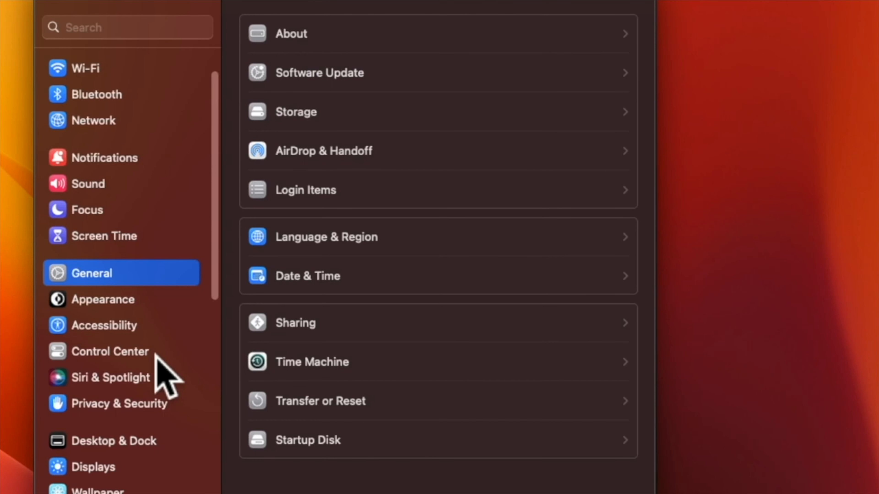
mouse_move(89, 434)
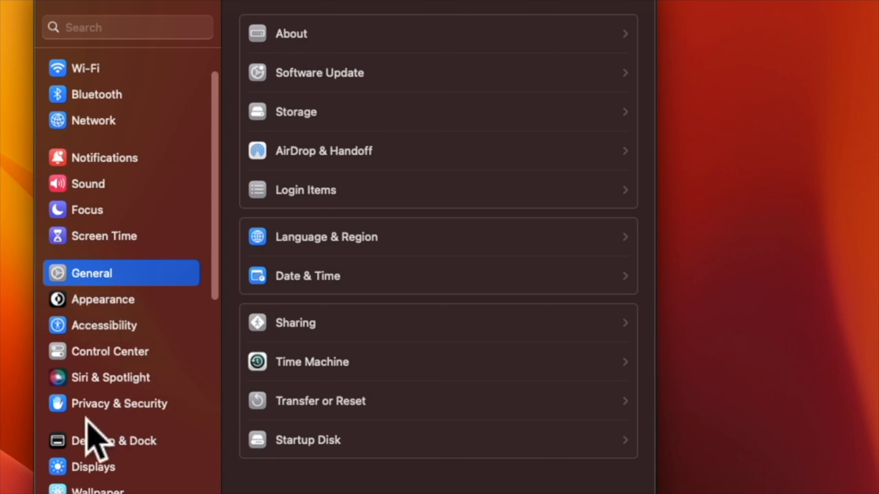
mouse_move(134, 426)
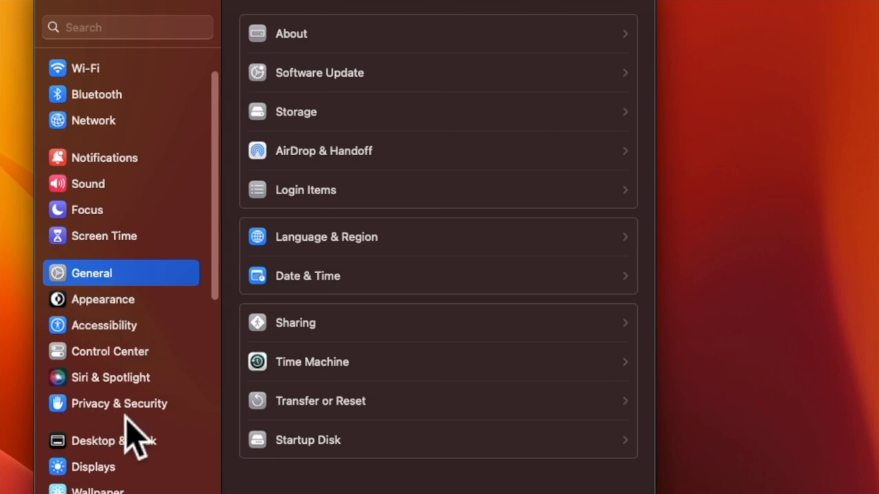
Step: Show the Full Disk Access list under Privacy & Security, where Terminal is listed but off
click(119, 402)
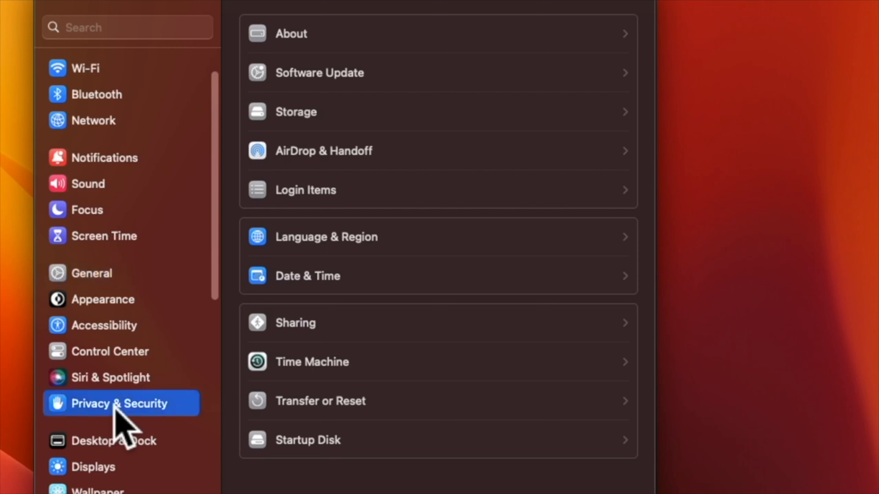
click(118, 403)
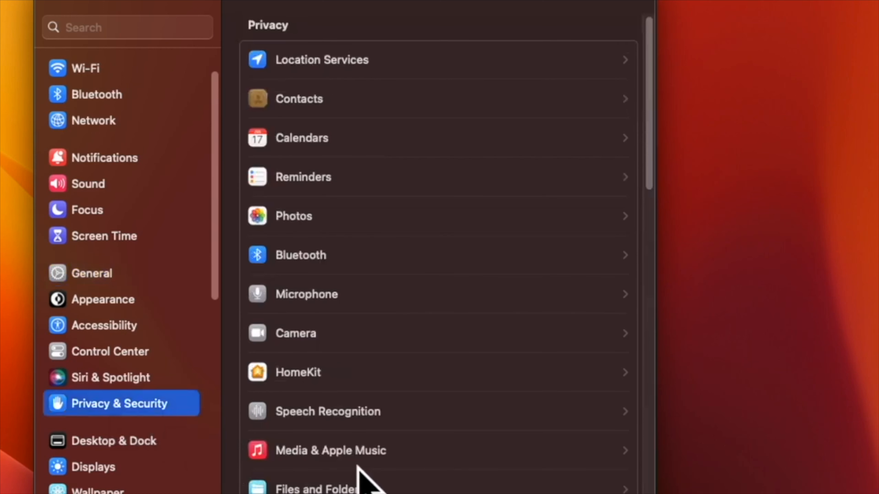
scroll(down, 3)
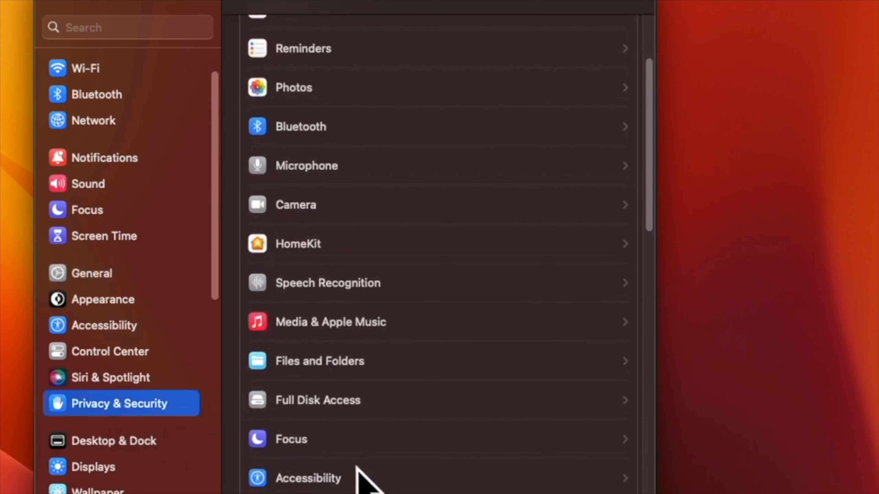
scroll(down, 3)
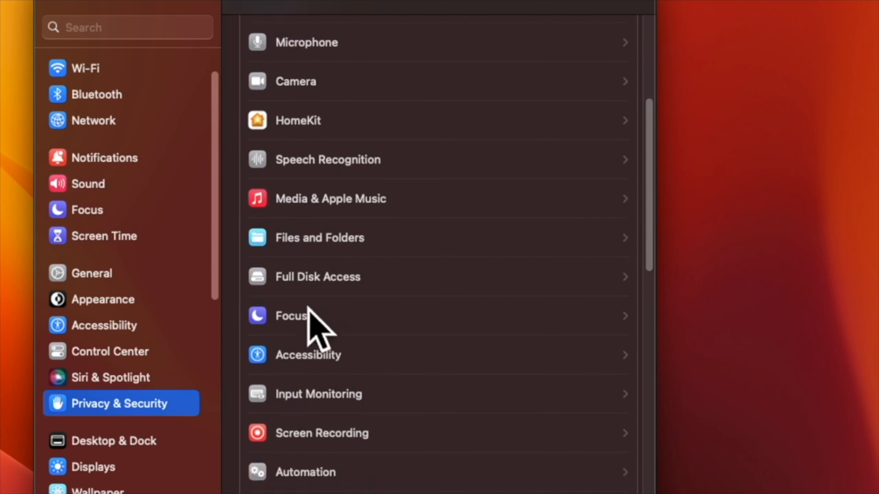
mouse_move(314, 303)
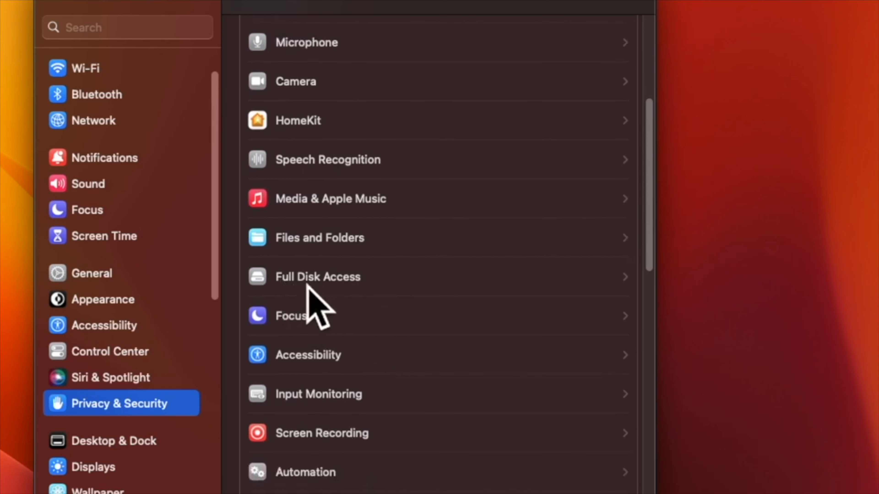
click(318, 277)
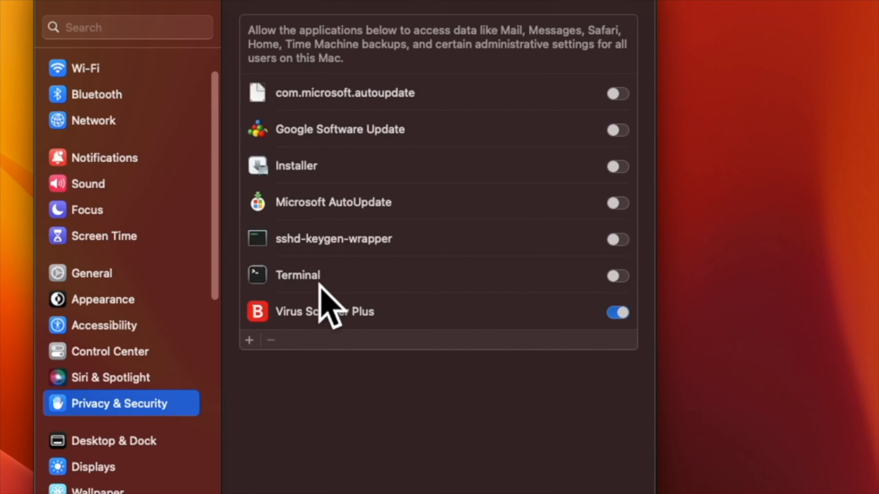
mouse_move(356, 303)
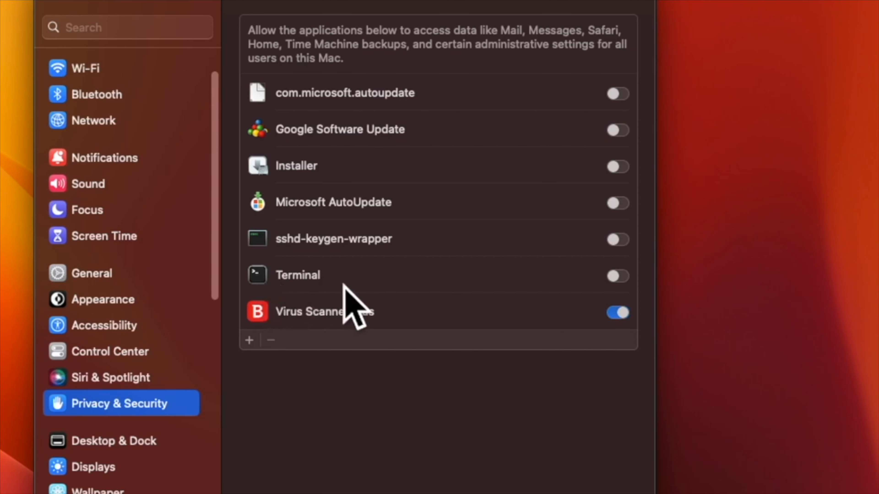
mouse_move(642, 311)
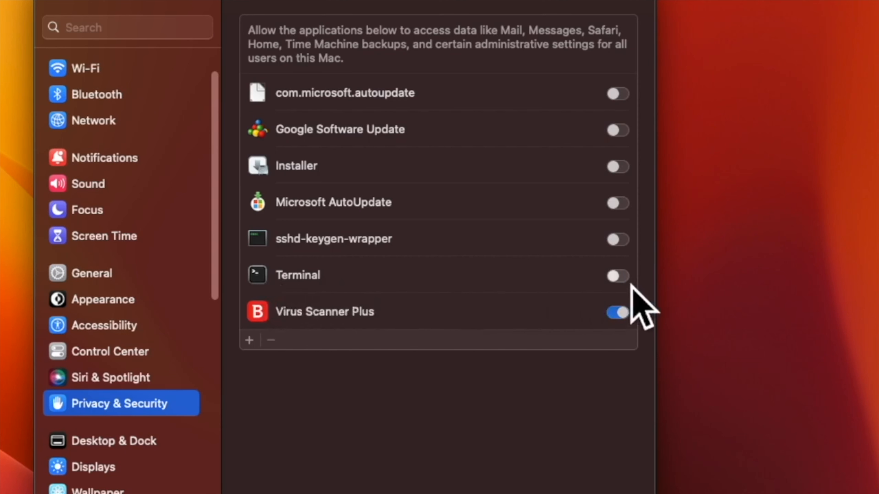
Step: Switch Terminal on for Full Disk Access with password authorization, then close System Settings
click(616, 312)
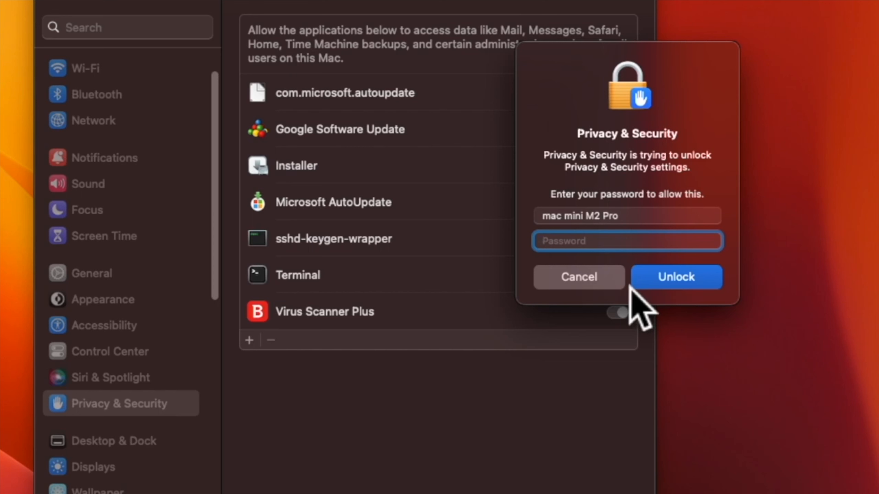
text(••)
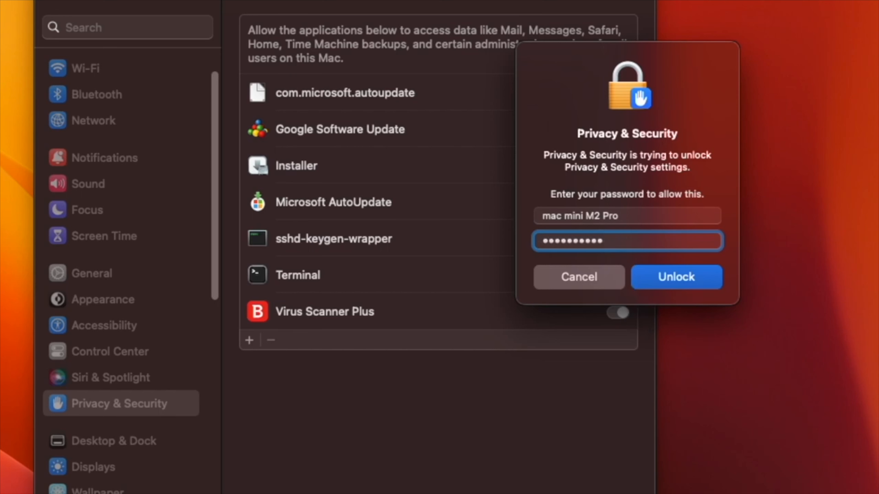
click(674, 277)
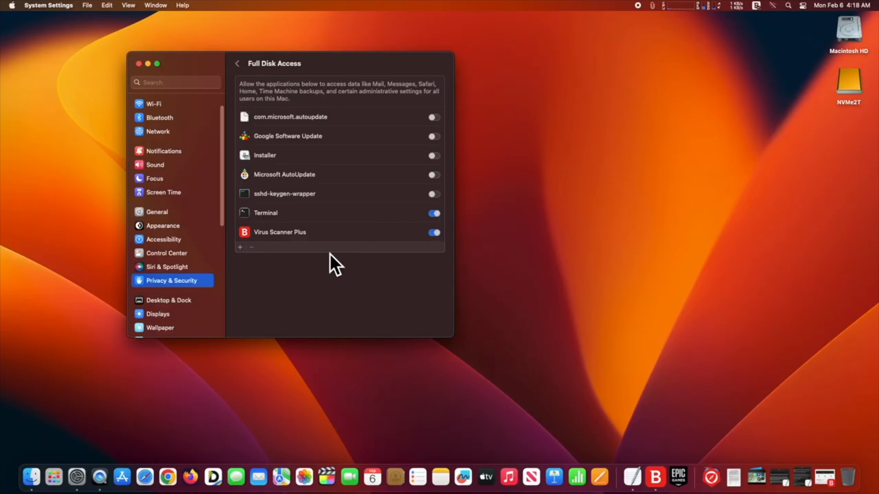
mouse_move(148, 82)
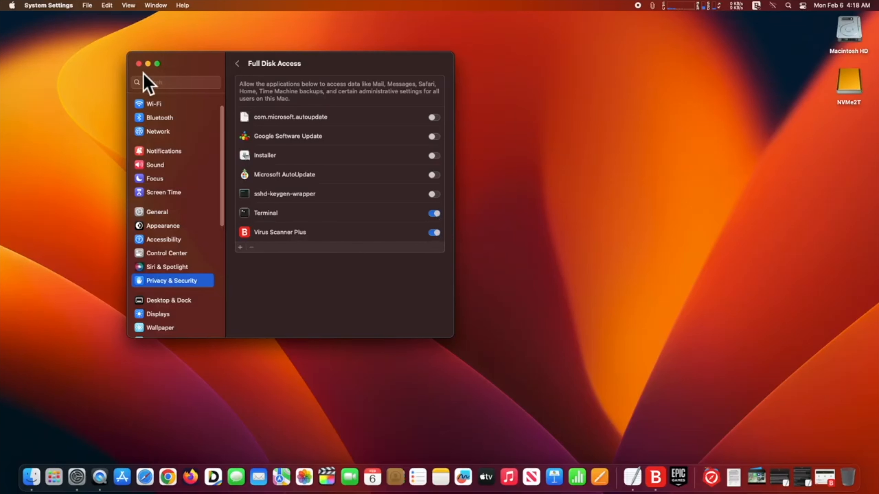
click(138, 63)
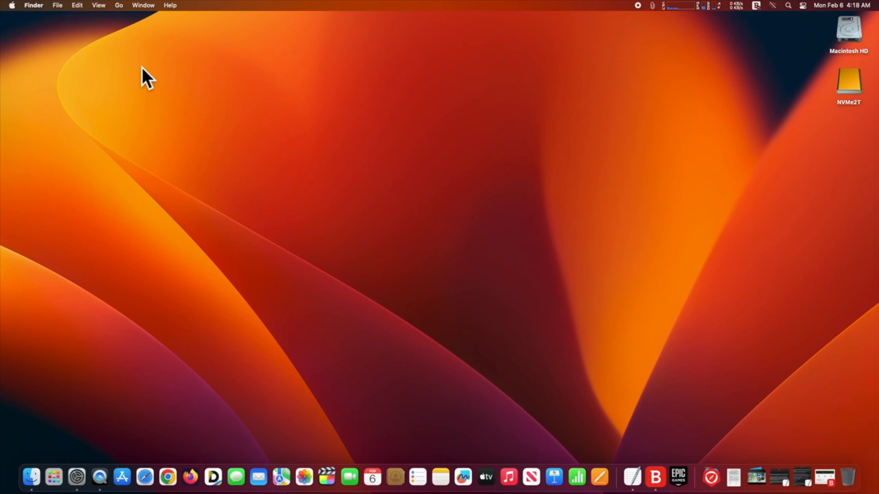
mouse_move(645, 20)
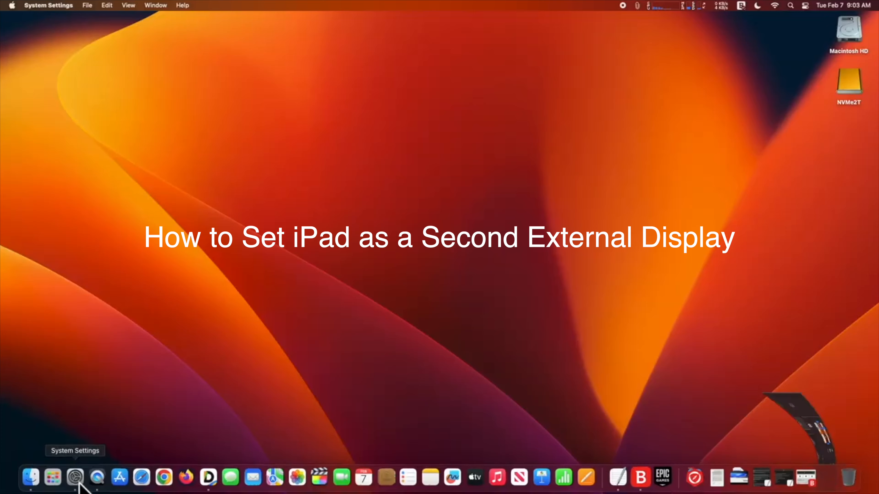
Step: Reopen System Settings from the Dock and show the Displays pane for the ASUS VP228
click(74, 477)
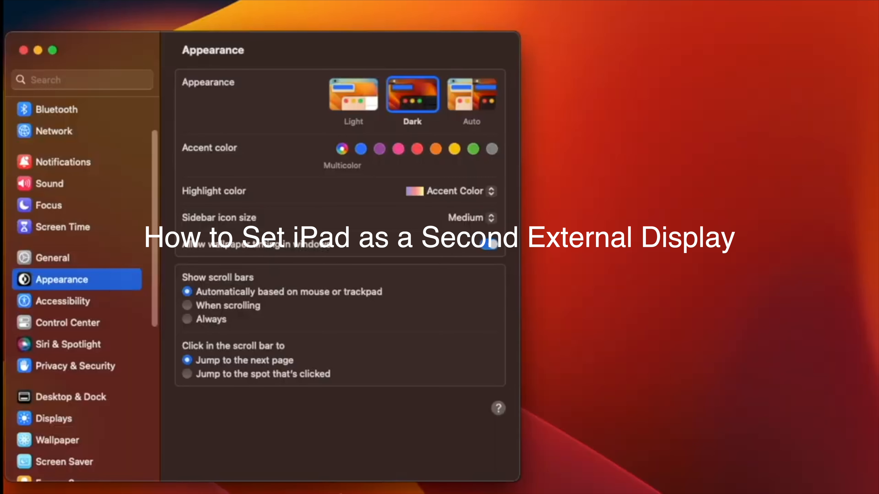
mouse_move(120, 417)
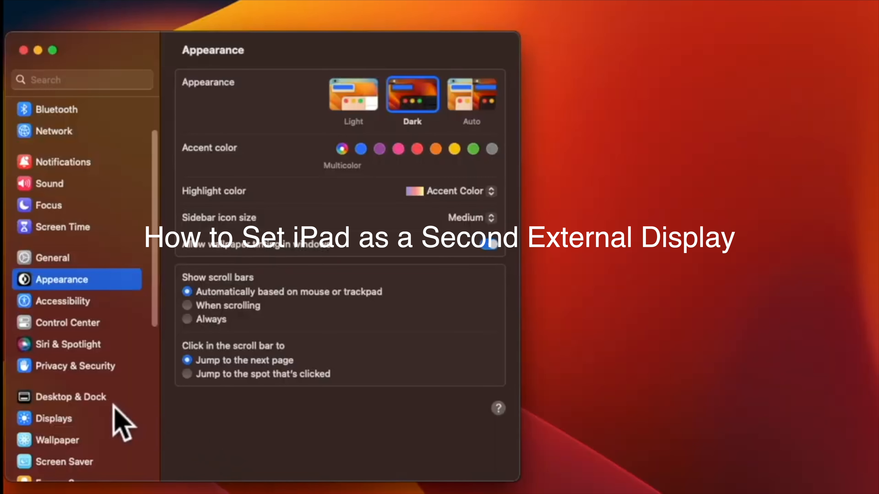
scroll(down, 3)
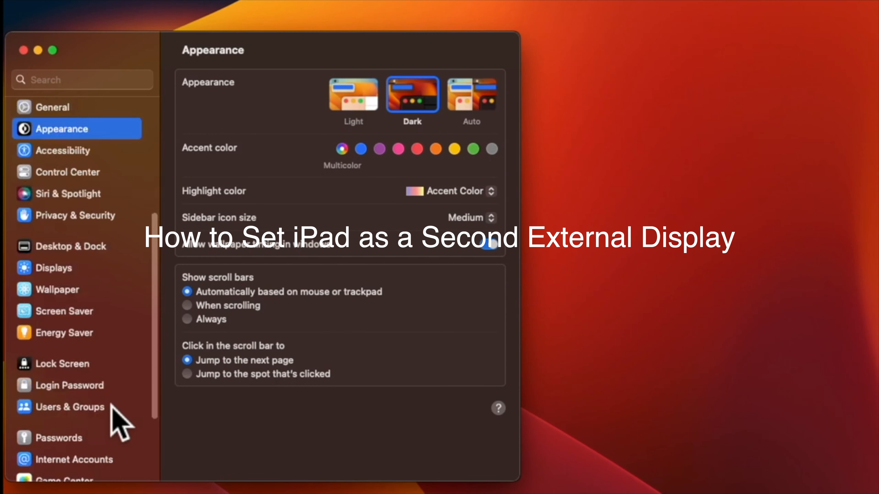
mouse_move(65, 289)
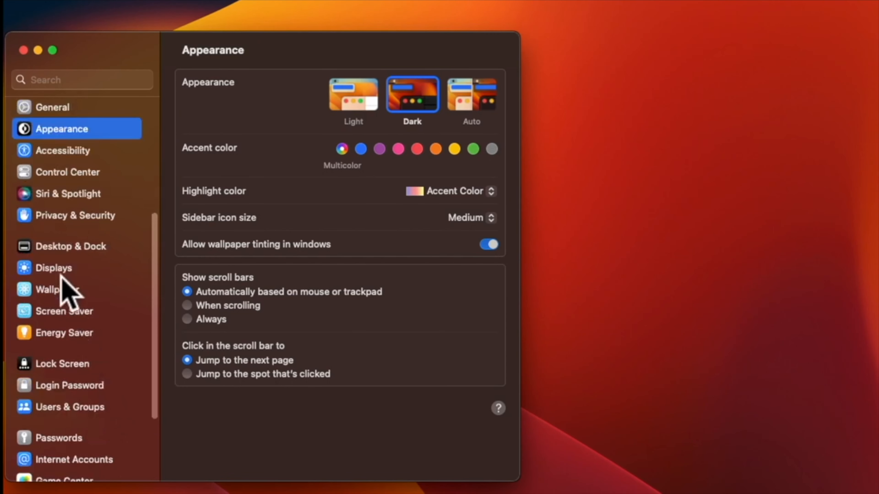
mouse_move(62, 286)
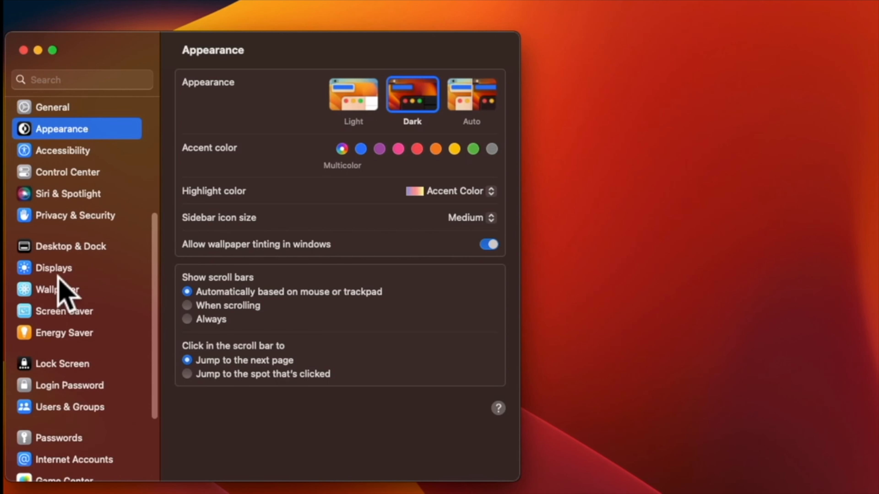
click(53, 268)
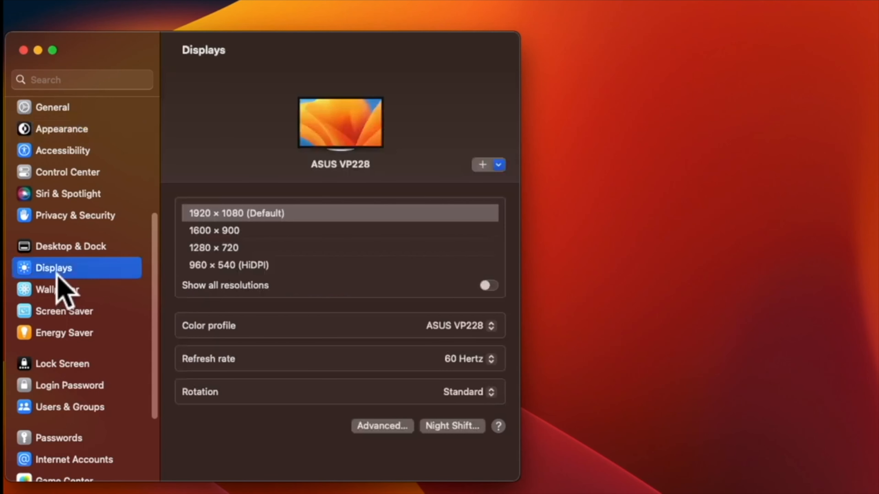
mouse_move(90, 306)
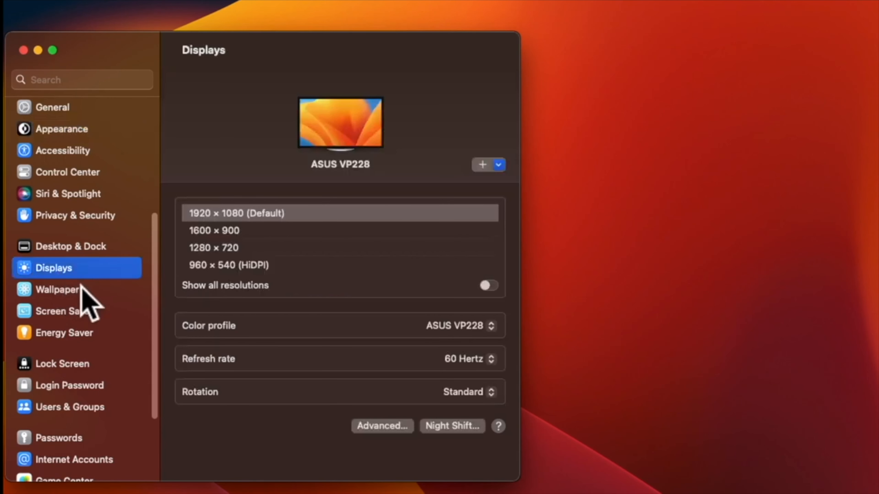
mouse_move(500, 187)
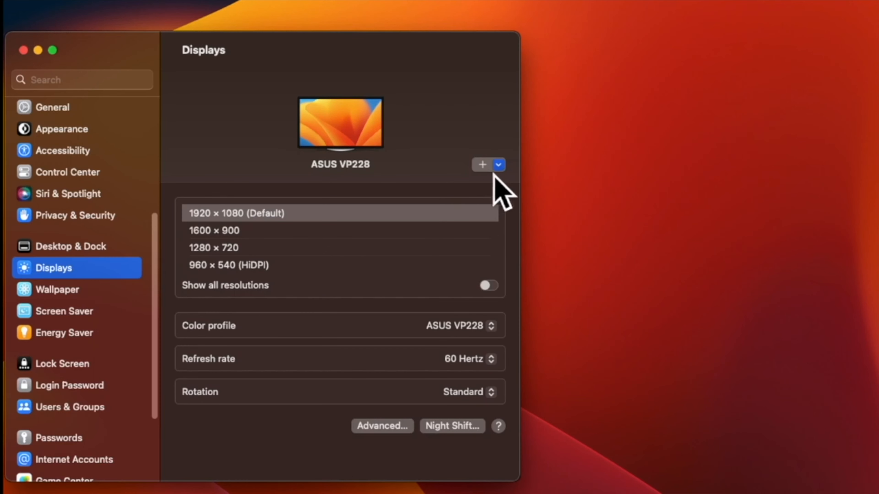
mouse_move(507, 190)
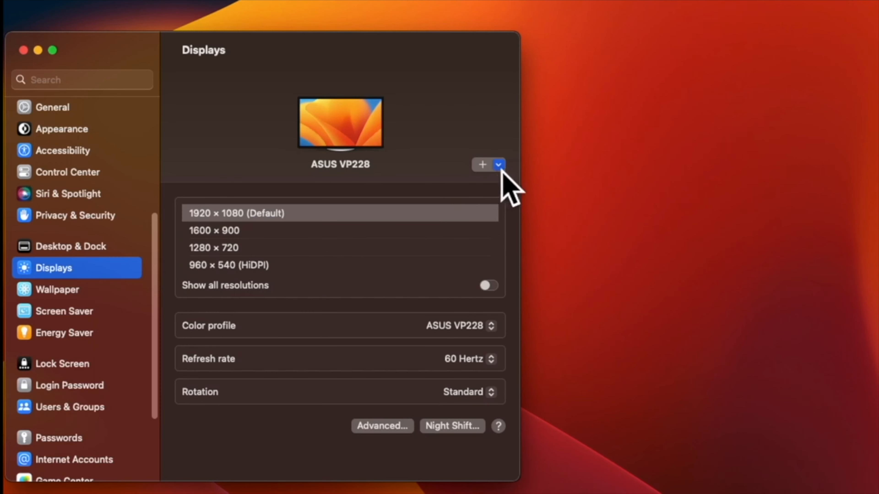
click(496, 165)
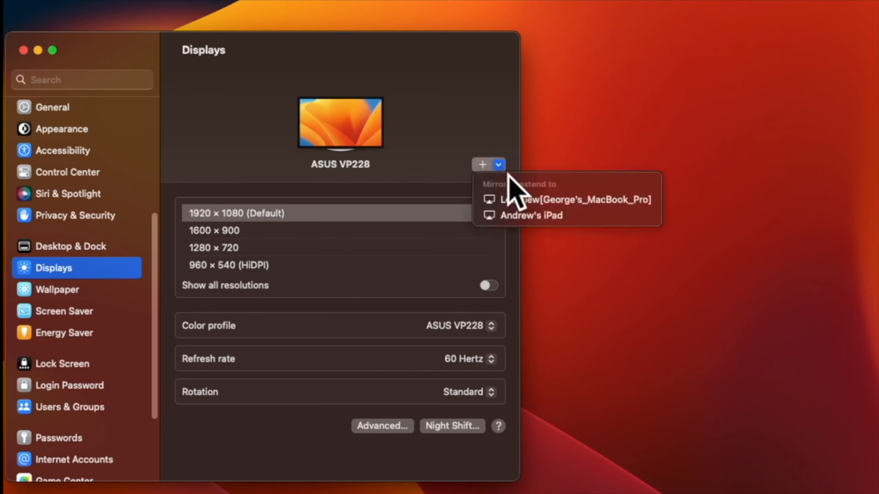
mouse_move(529, 216)
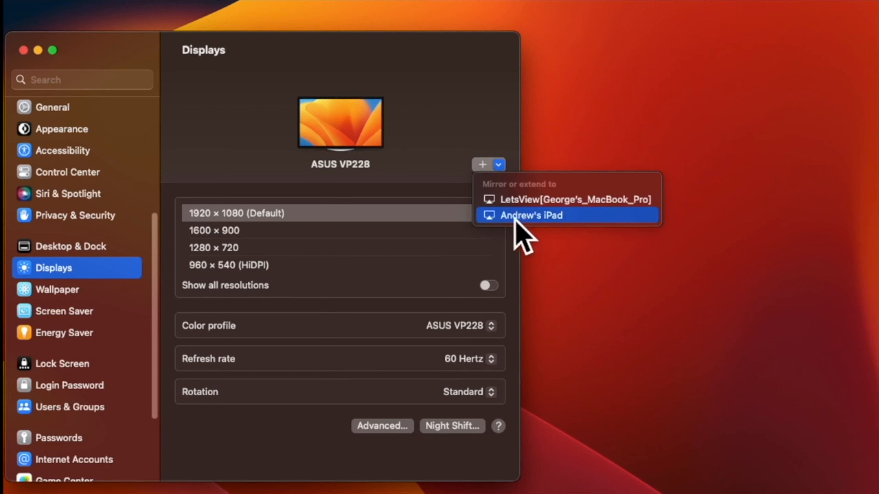
mouse_move(547, 244)
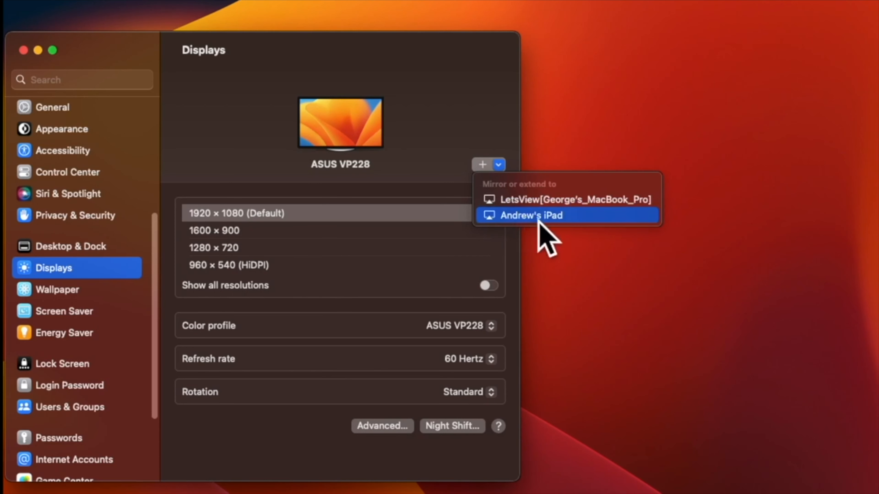
mouse_move(531, 236)
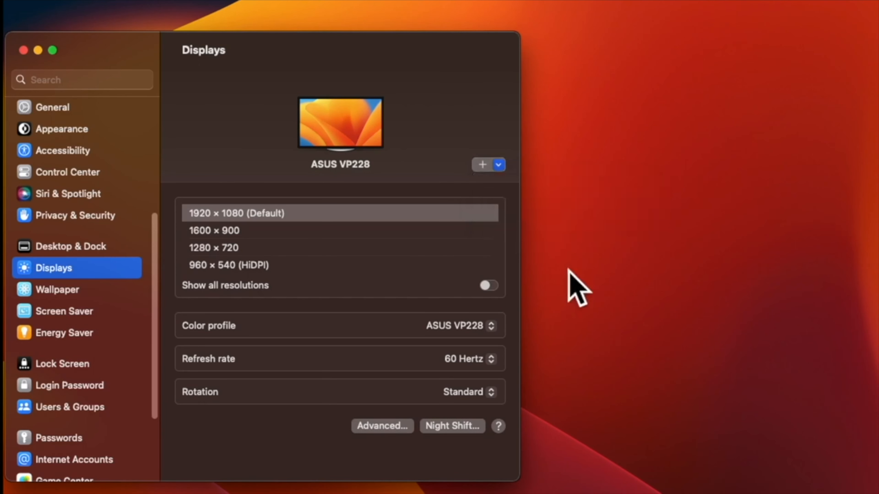
click(481, 164)
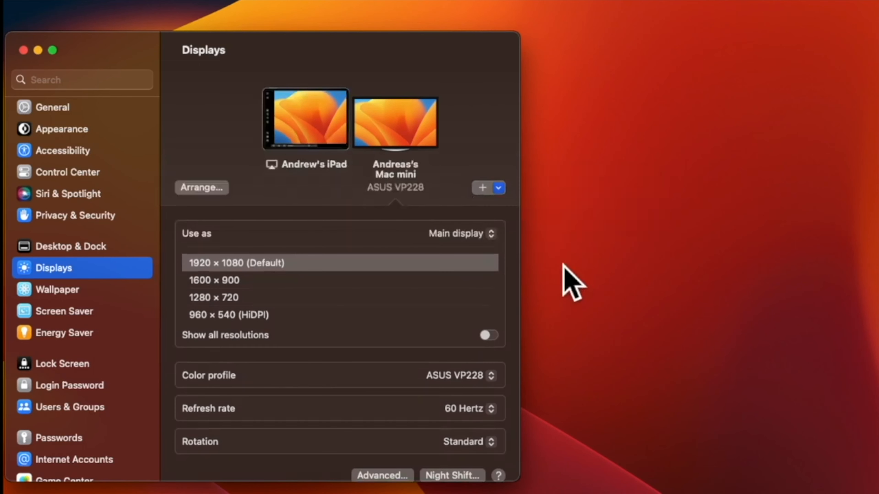
click(306, 119)
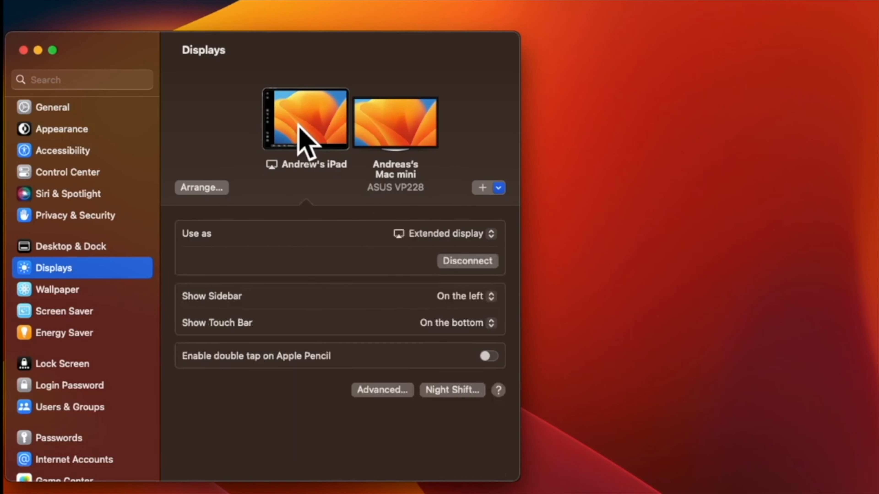
click(394, 120)
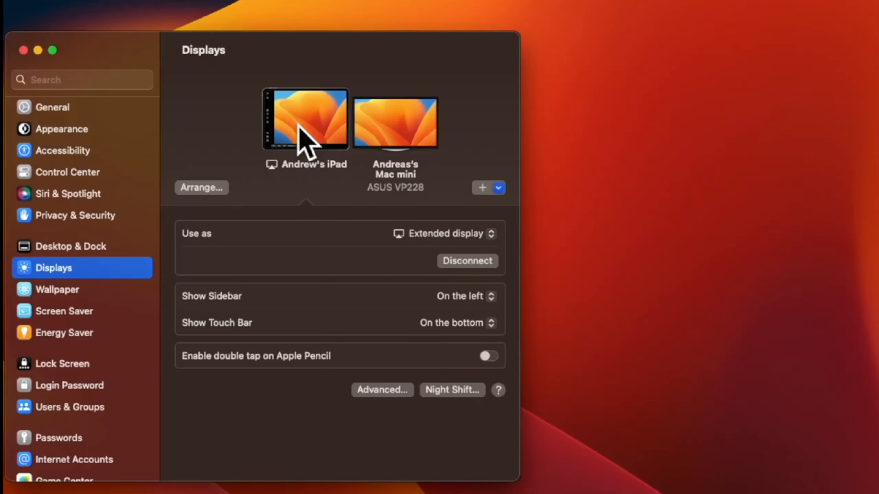
mouse_move(307, 199)
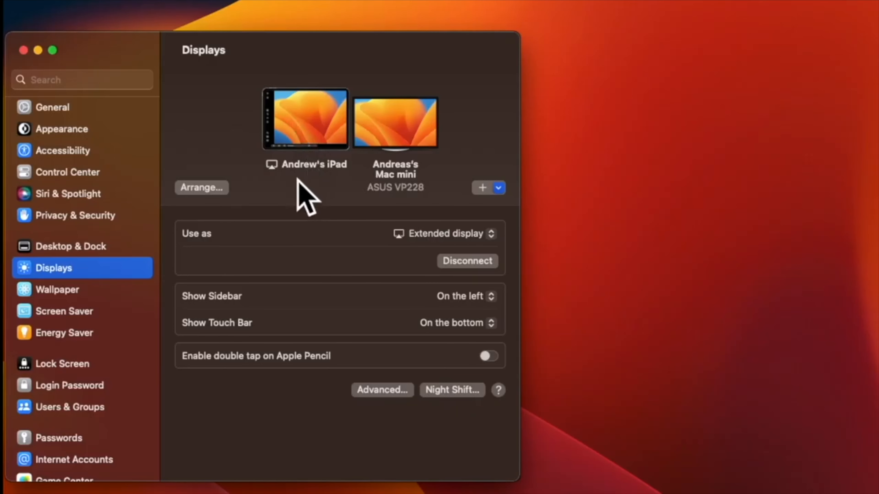
mouse_move(347, 207)
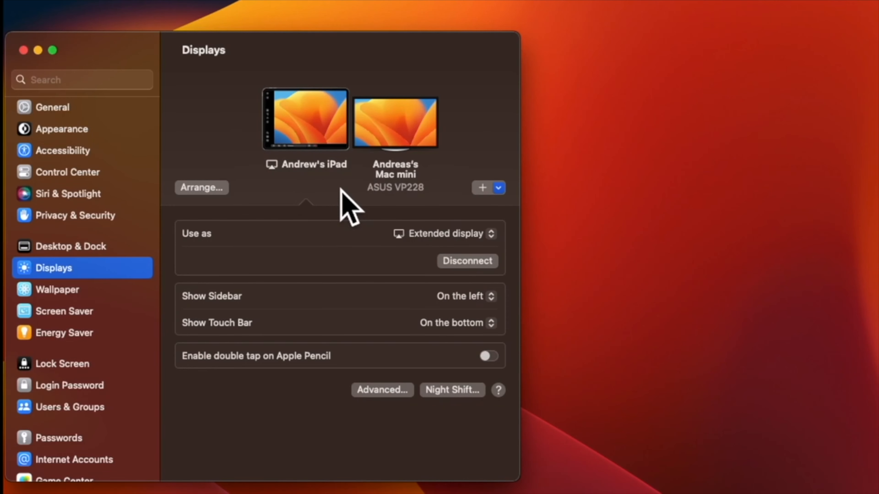